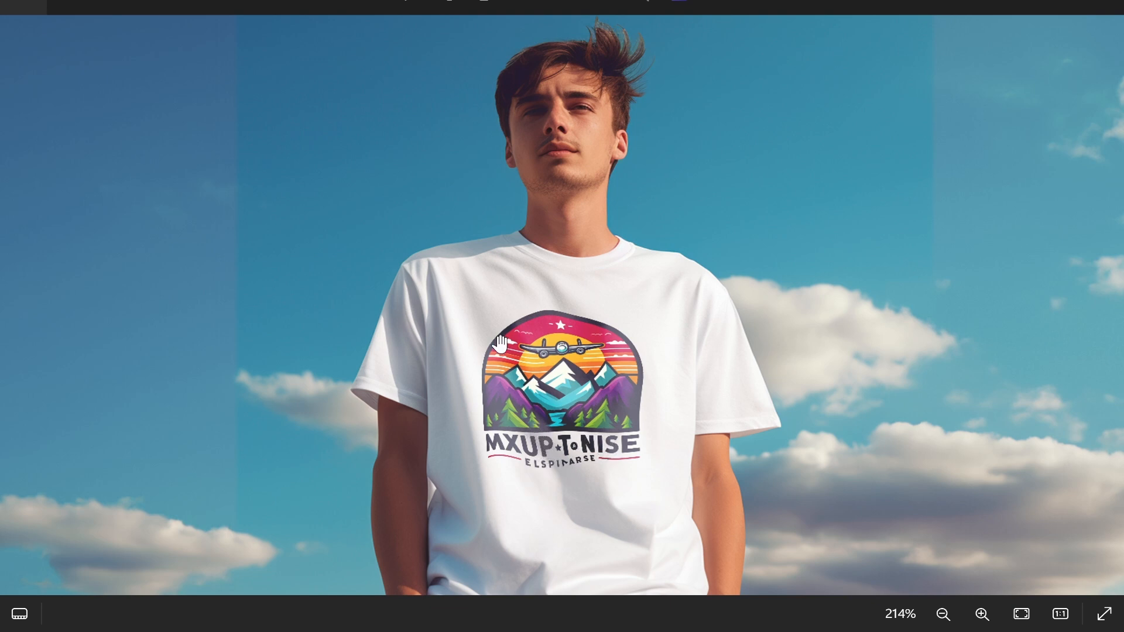
pyautogui.moveTo(566, 337)
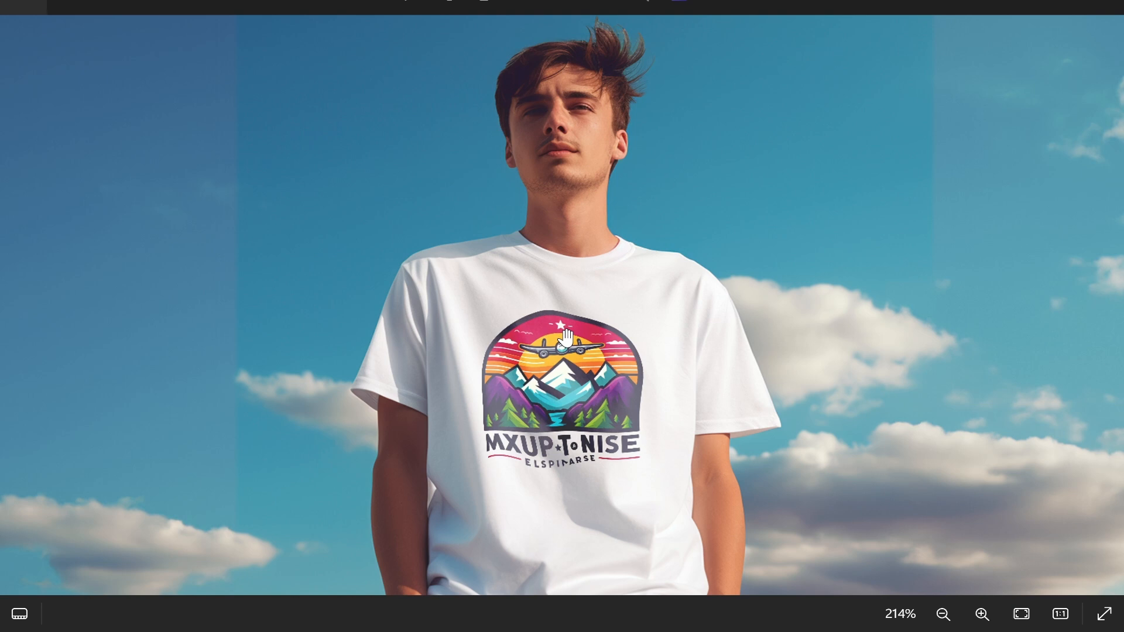
pyautogui.moveTo(563, 348)
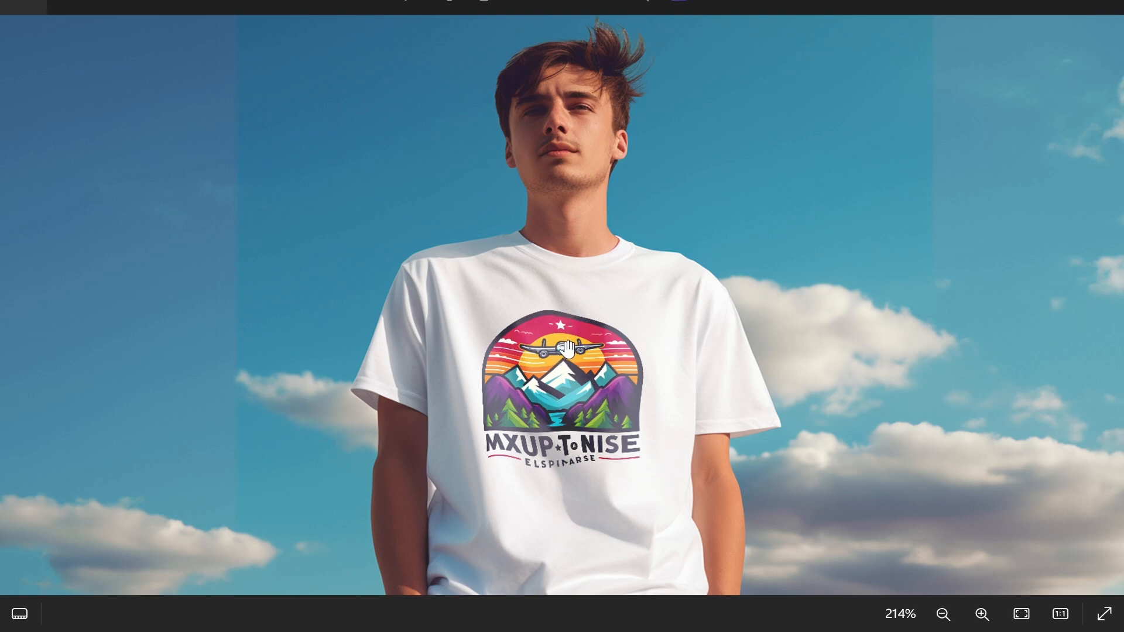
pyautogui.moveTo(487, 344)
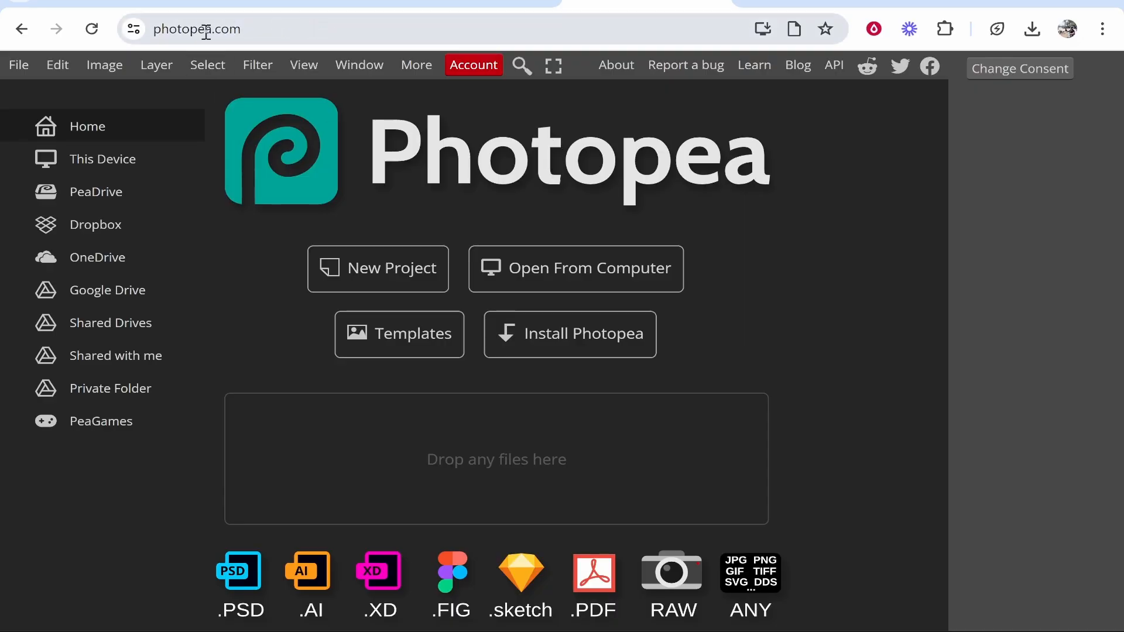
pyautogui.moveTo(522, 164)
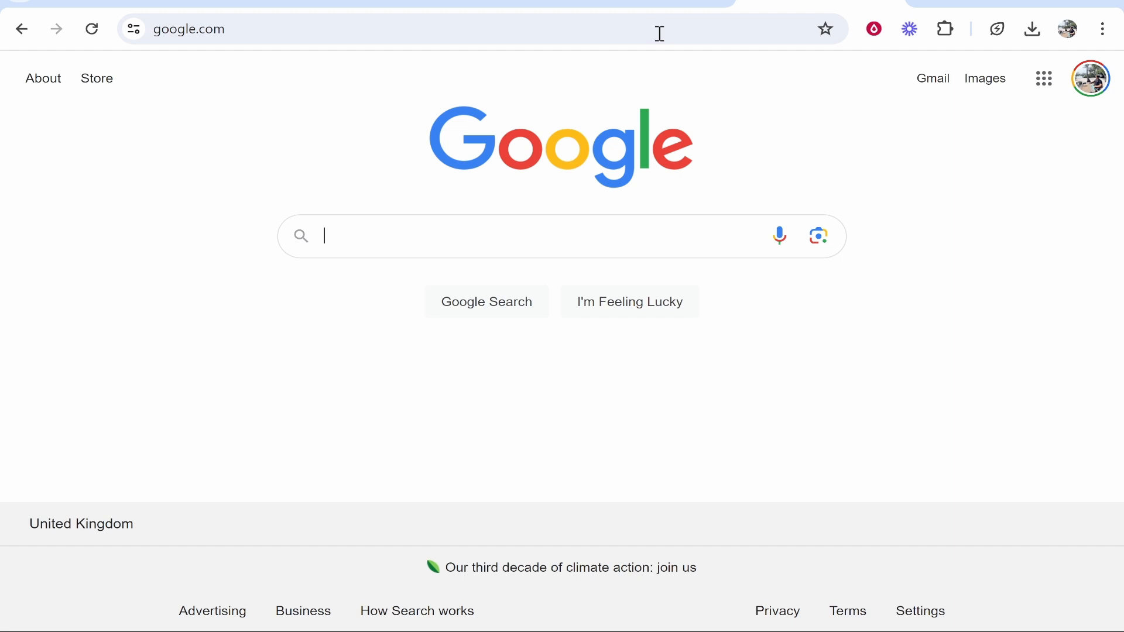
pyautogui.moveTo(688, 148)
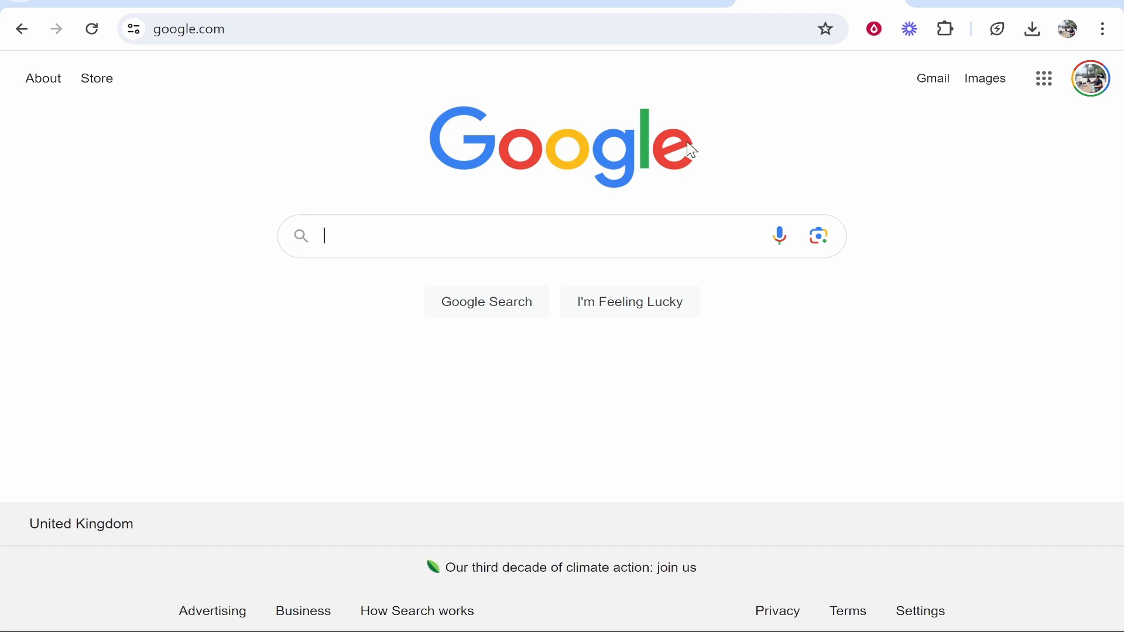
pyautogui.moveTo(429, 216)
pyautogui.write('free mockups')
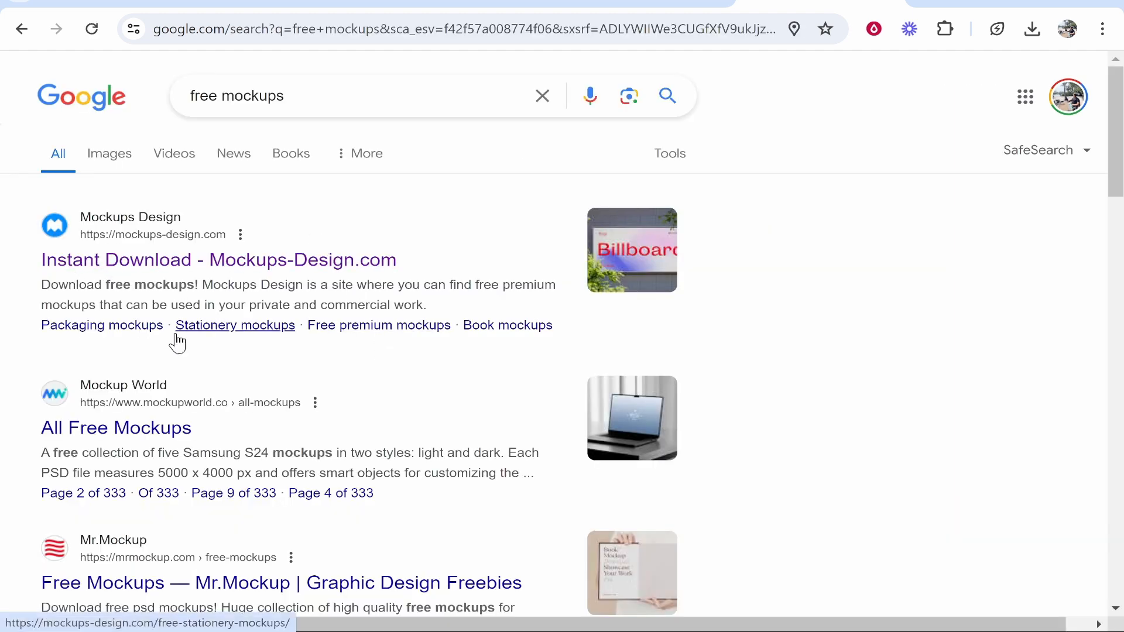
pyautogui.moveTo(236, 269)
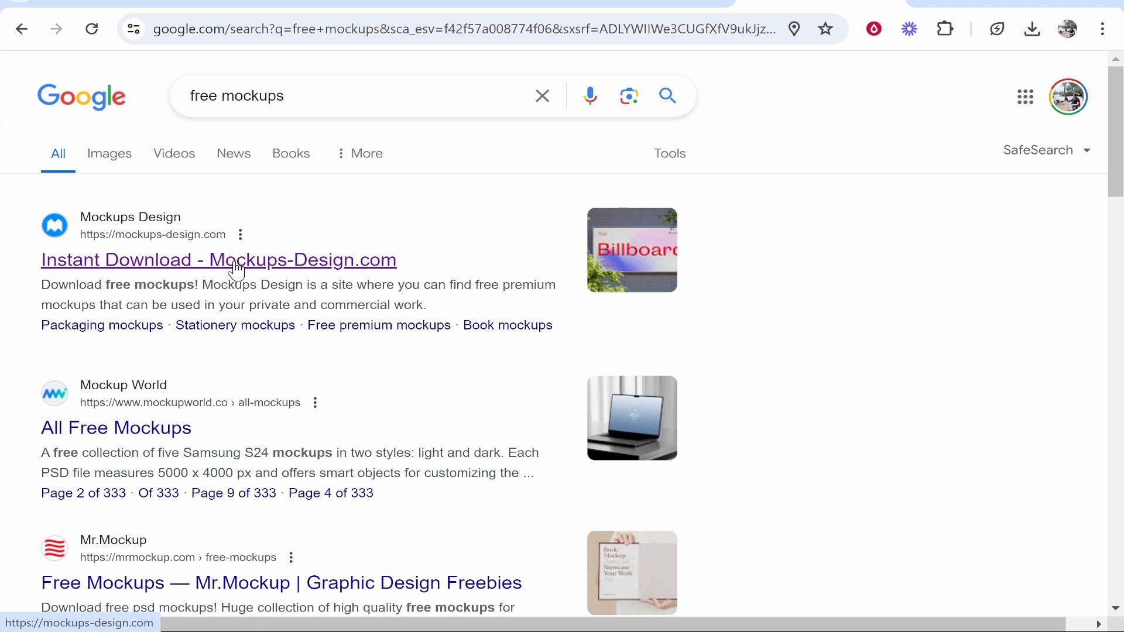
# - Load Mockups-Design.com and browse its Latest Free Premium Mockups grid down to the Simple stand mockup
pyautogui.click(217, 260)
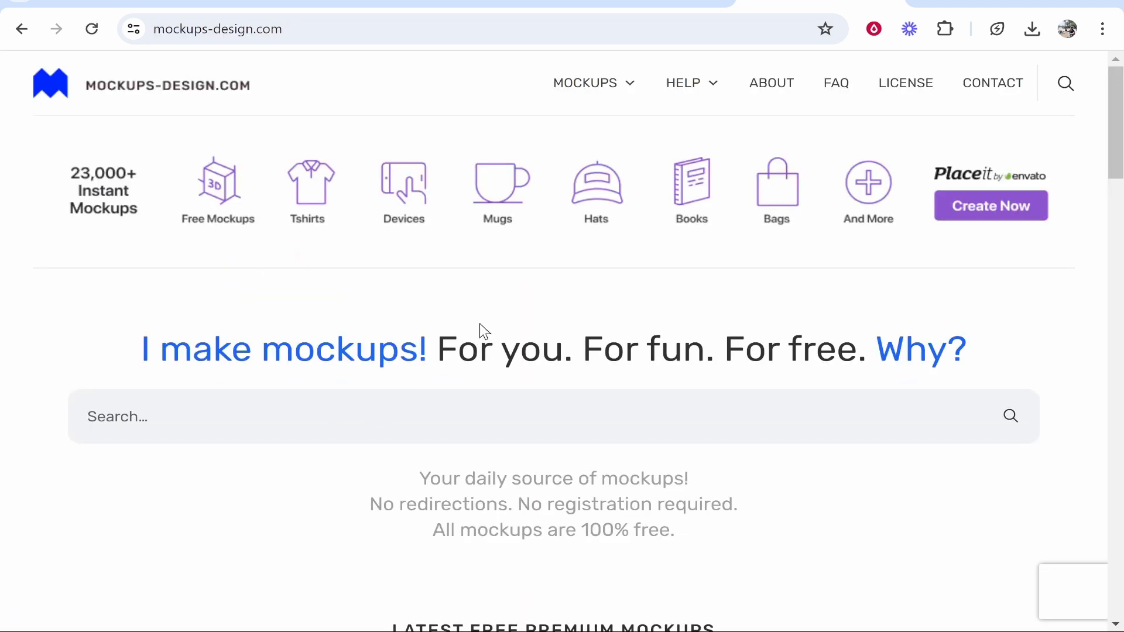
pyautogui.moveTo(368, 182)
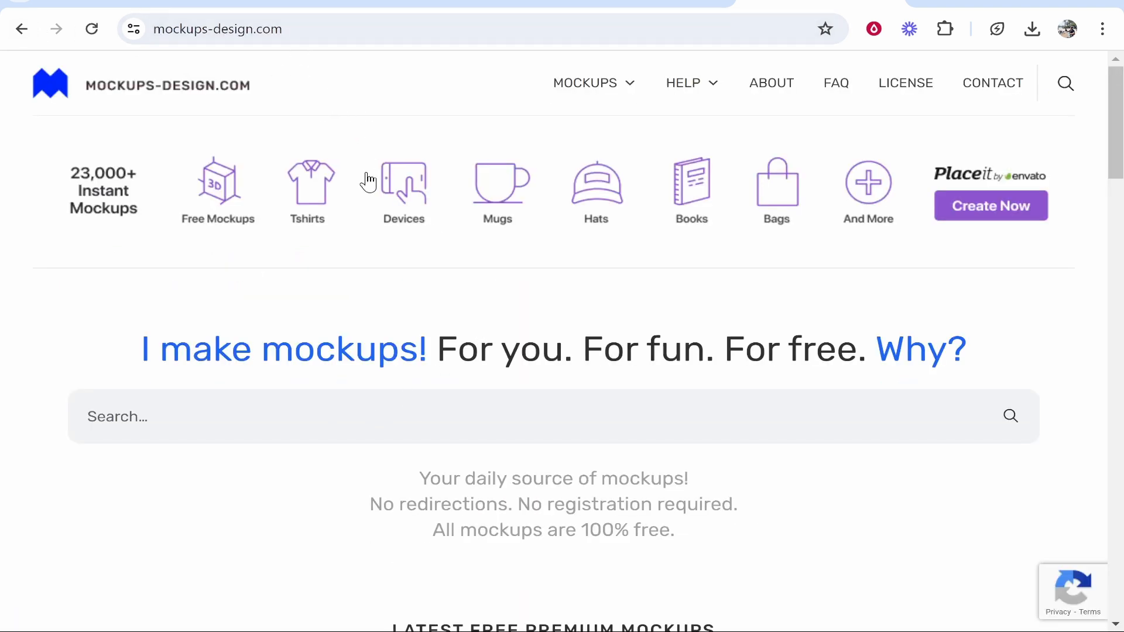
pyautogui.moveTo(547, 178)
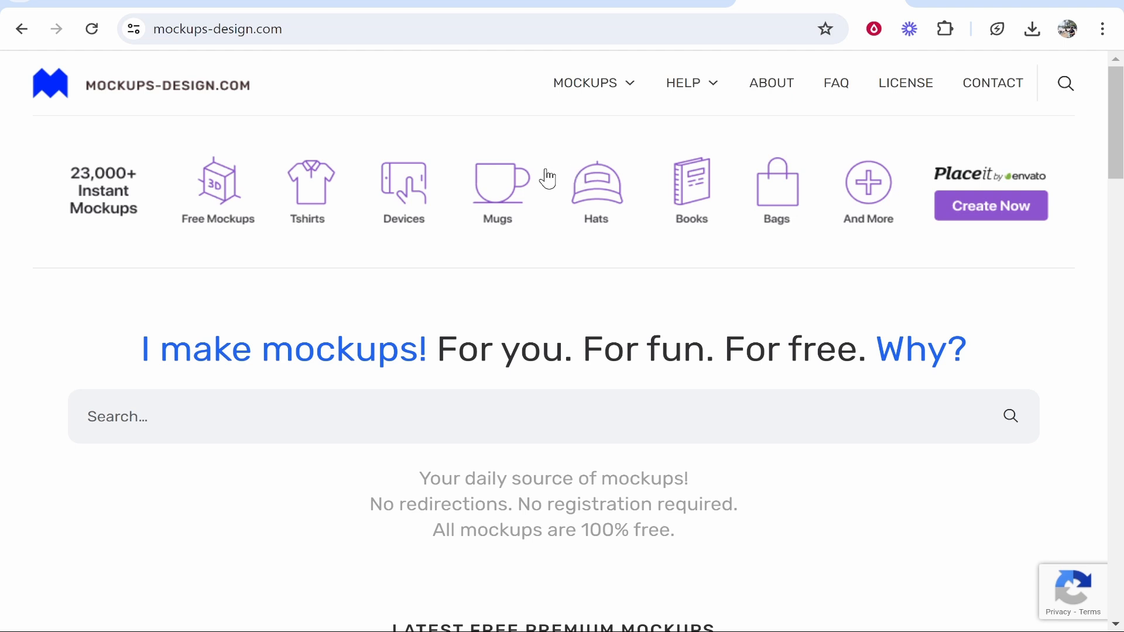
pyautogui.scroll(-3)
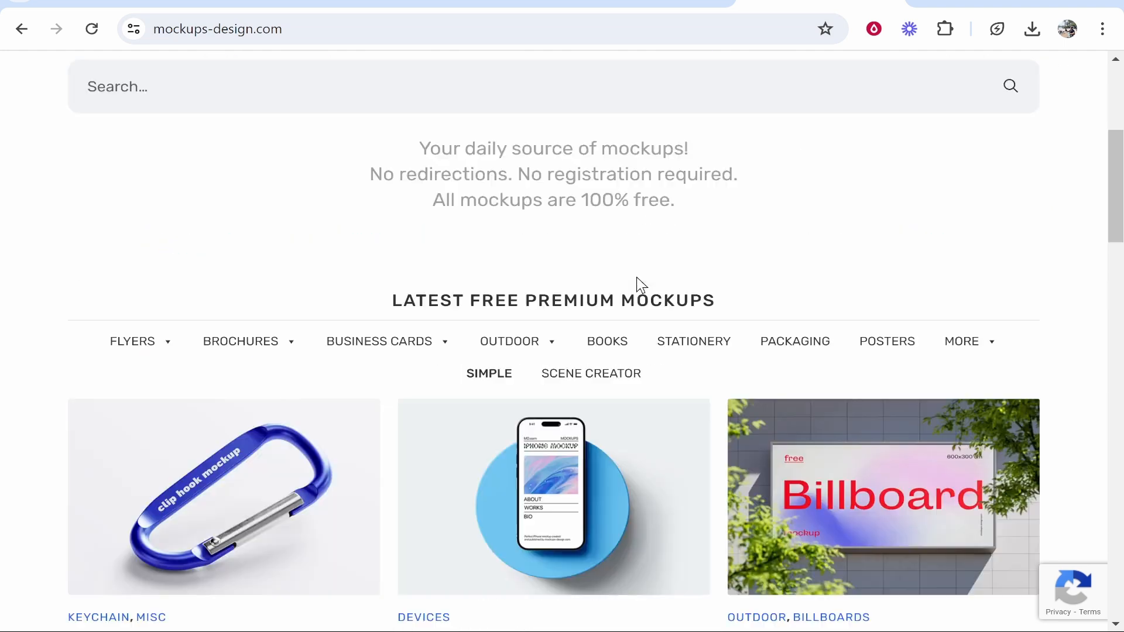
pyautogui.scroll(-3)
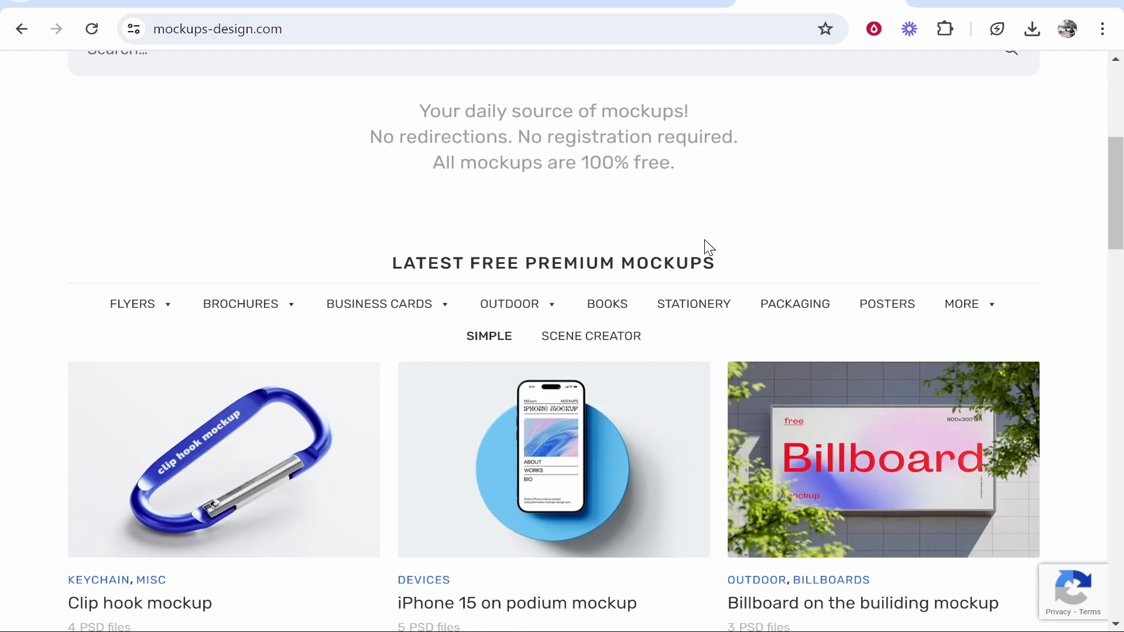
pyautogui.scroll(-3)
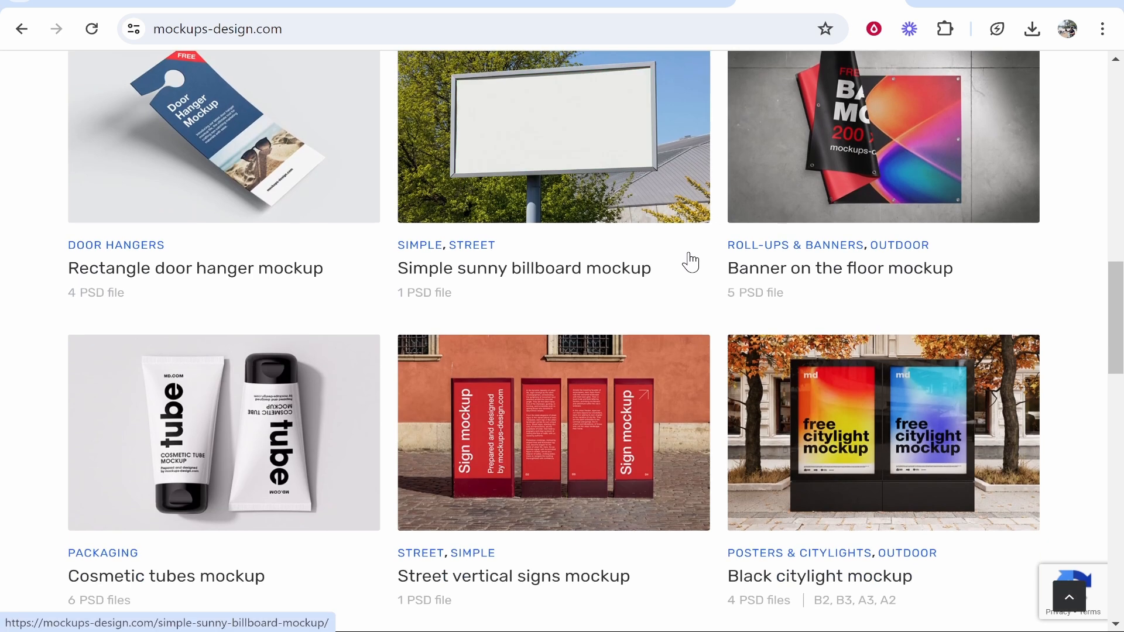
pyautogui.scroll(-3)
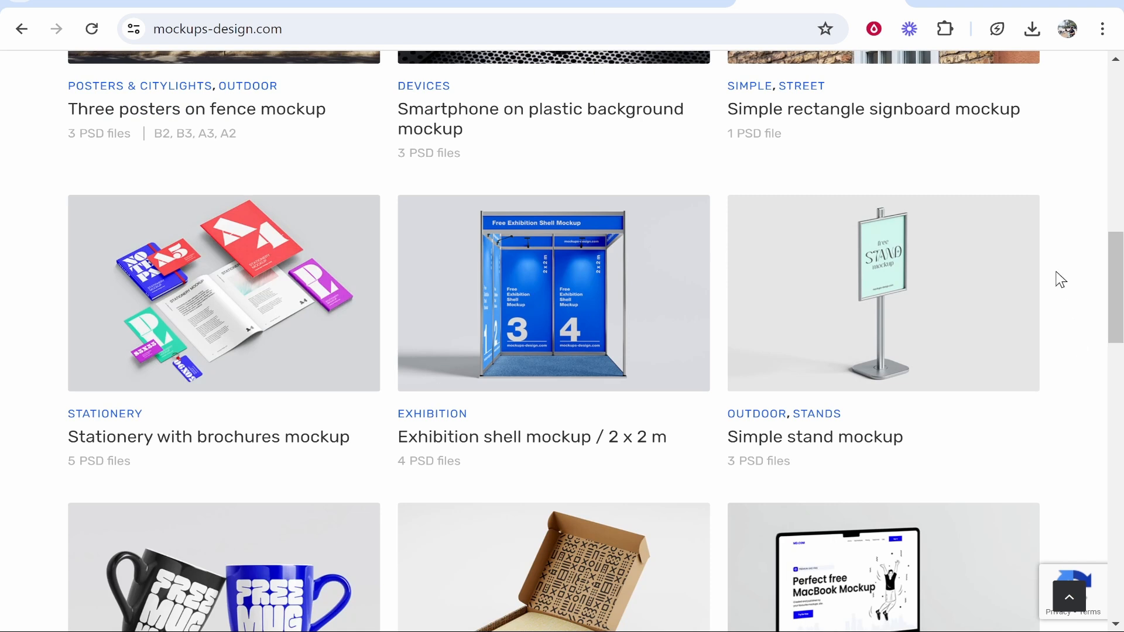
pyautogui.moveTo(1094, 308)
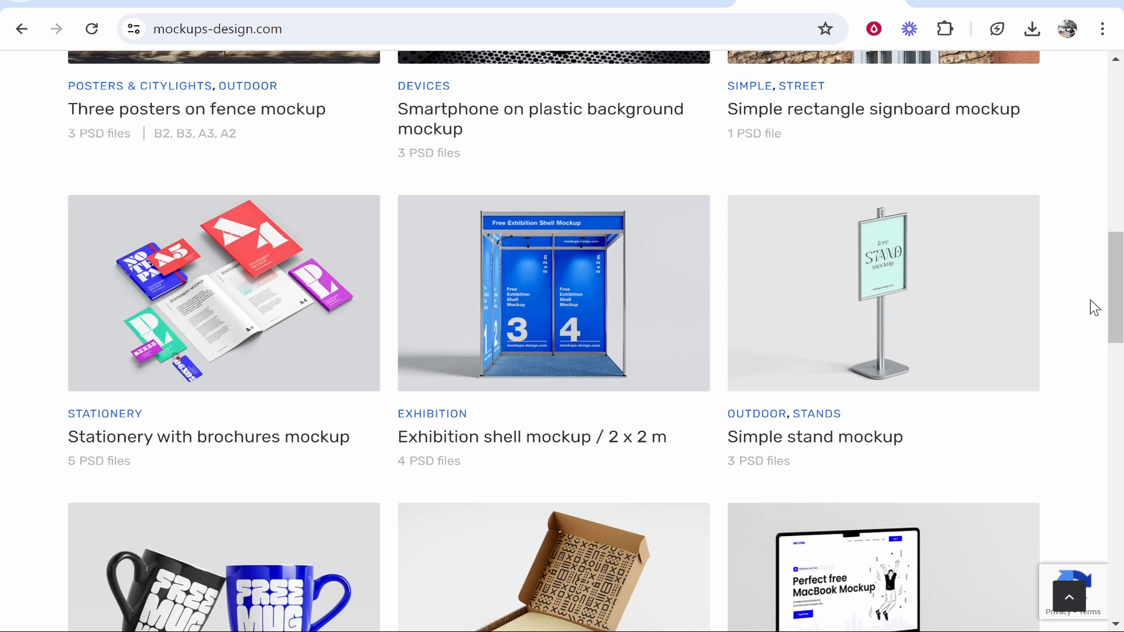
pyautogui.moveTo(1068, 289)
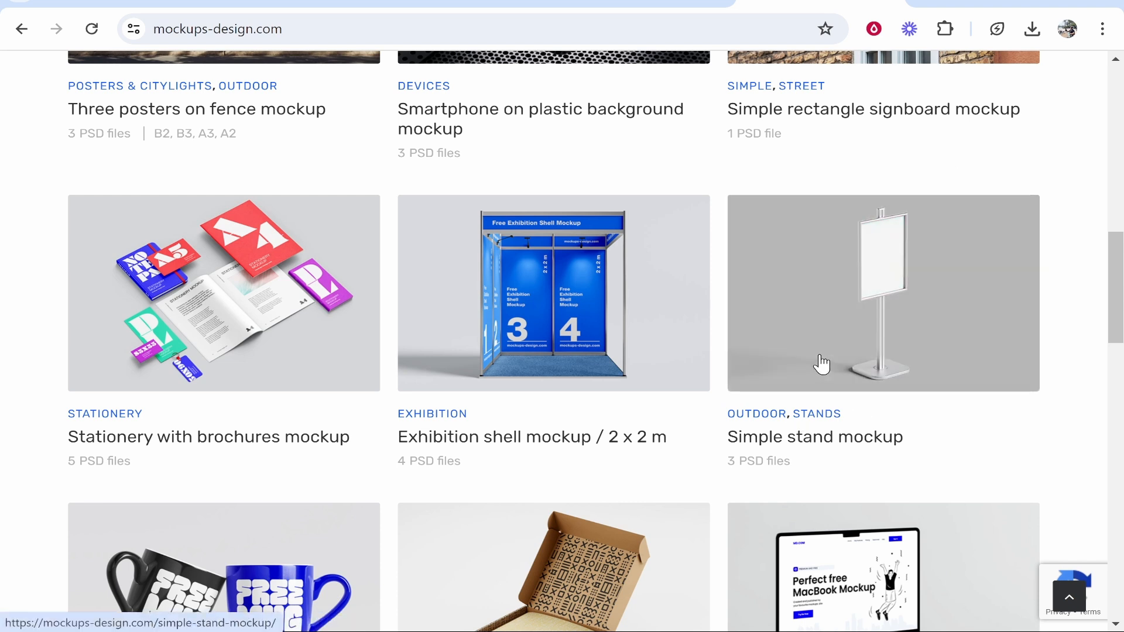
pyautogui.moveTo(978, 256)
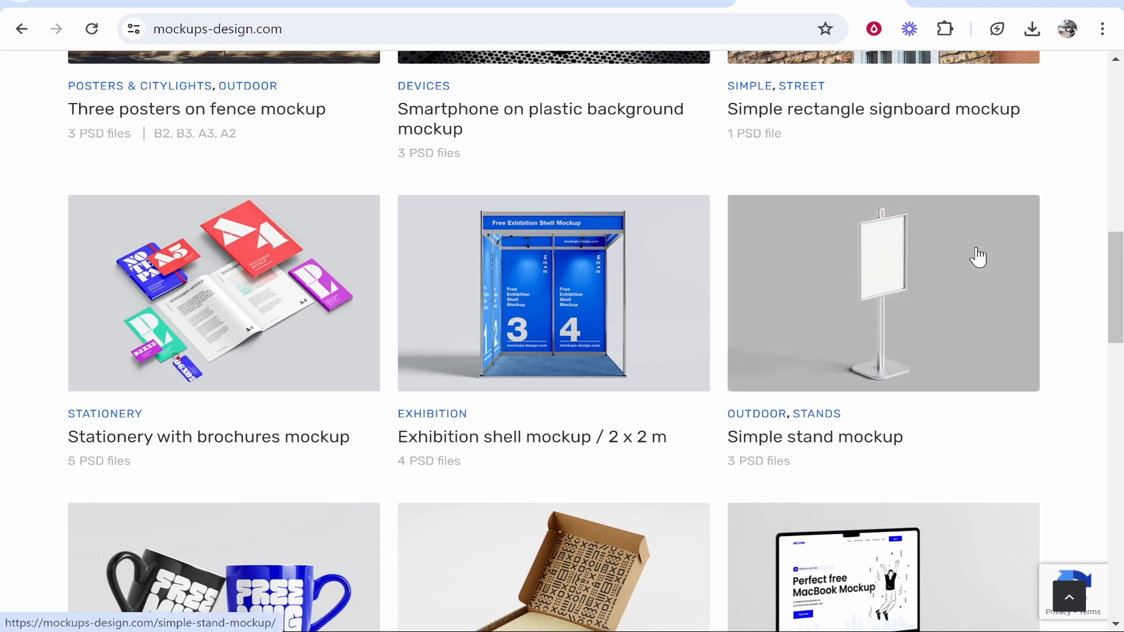
# - Go to the Simple stand mockup page and trigger its file download via the DOWNLOAD button
pyautogui.click(882, 292)
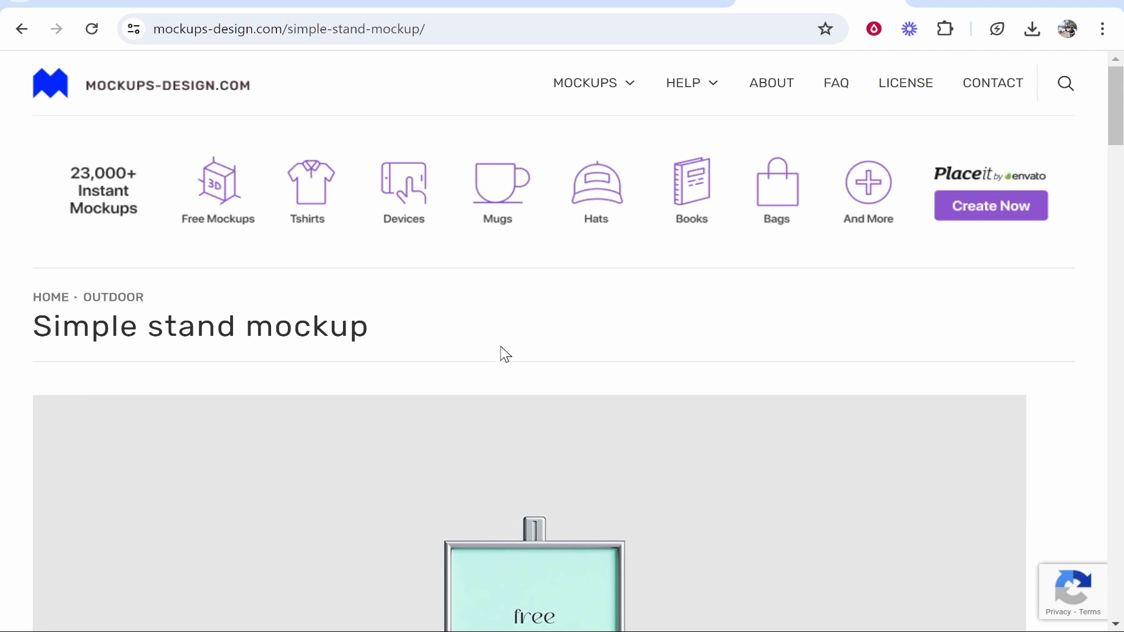
pyautogui.scroll(-3)
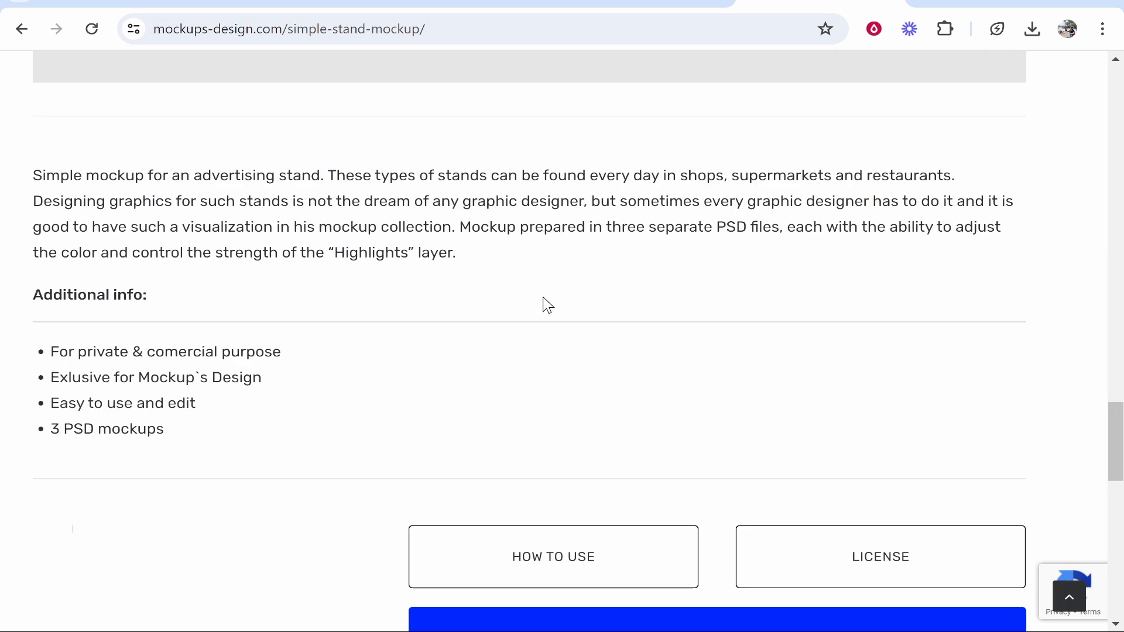
pyautogui.scroll(3)
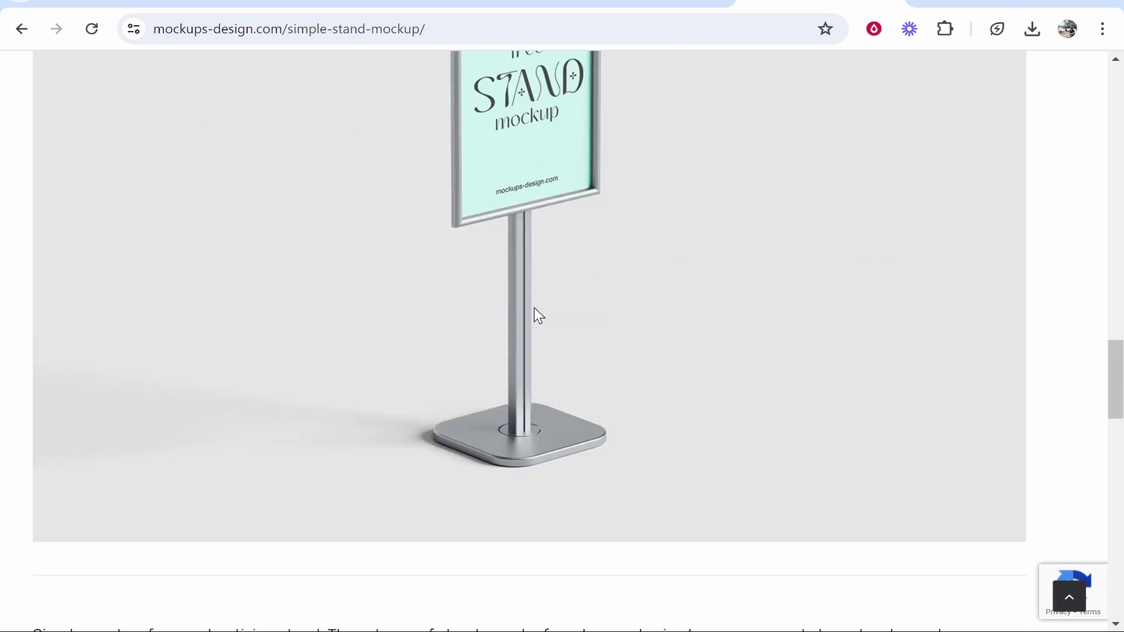
pyautogui.scroll(-3)
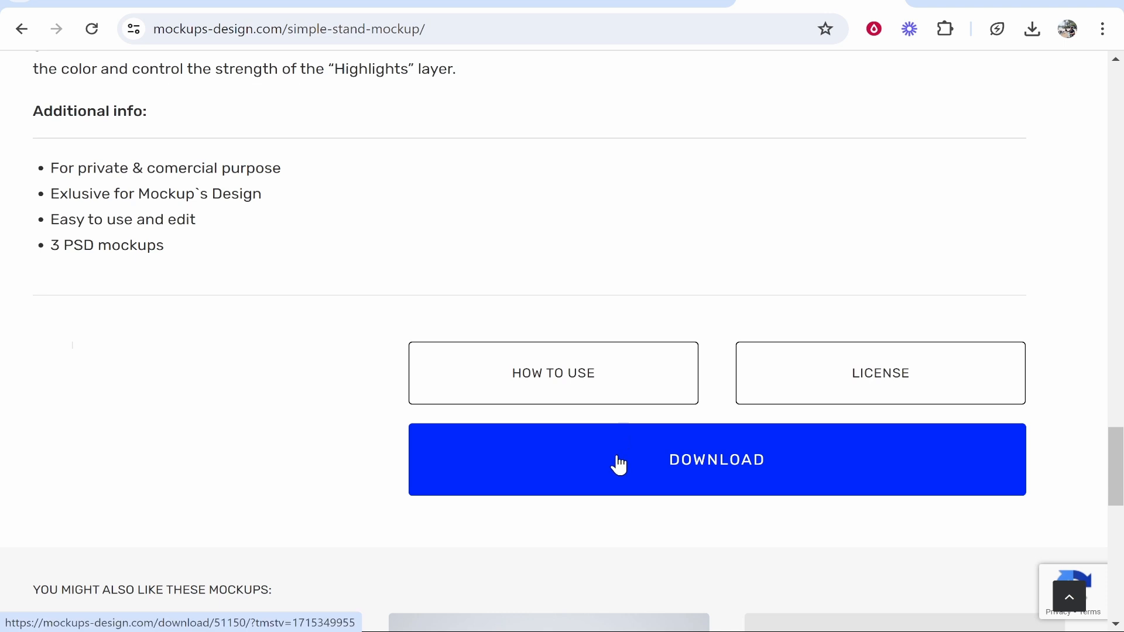
pyautogui.click(716, 458)
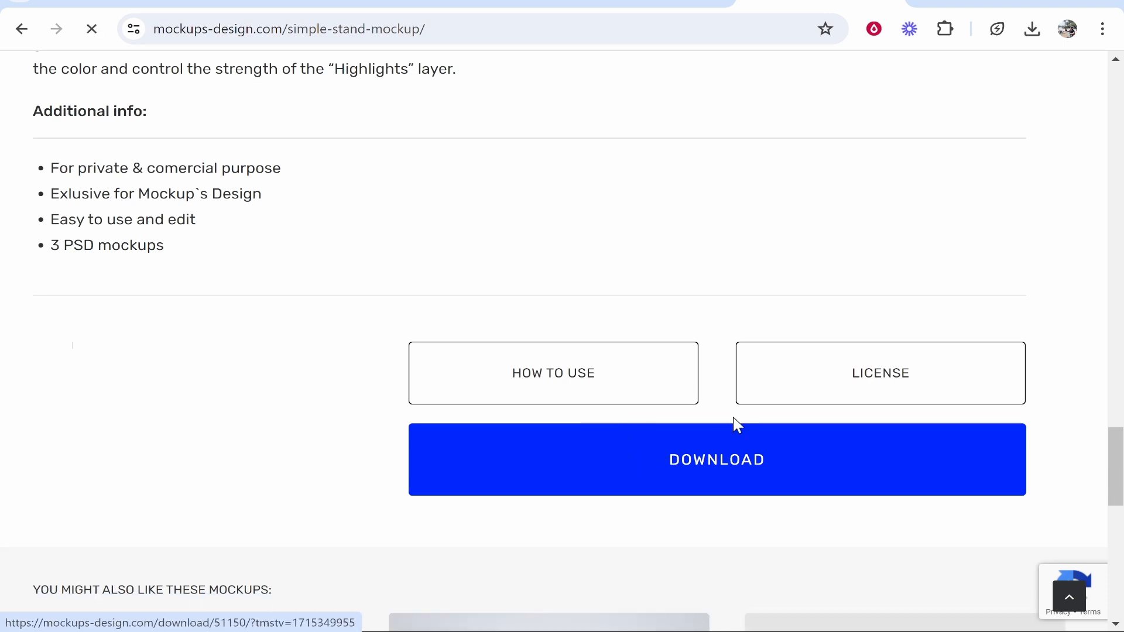
pyautogui.click(716, 459)
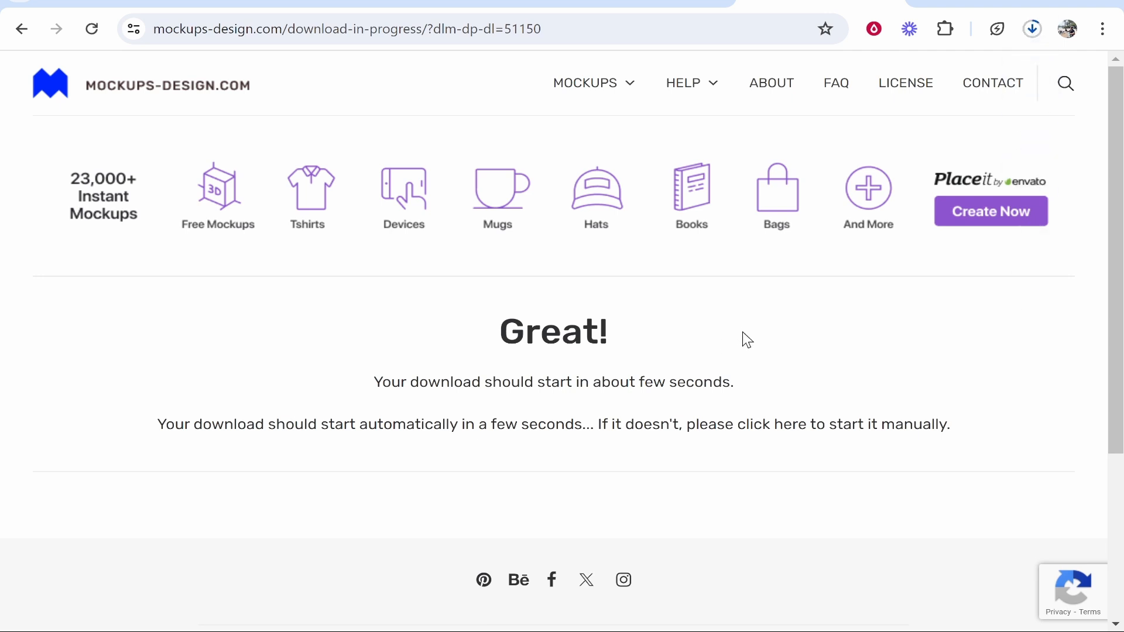
pyautogui.moveTo(706, 313)
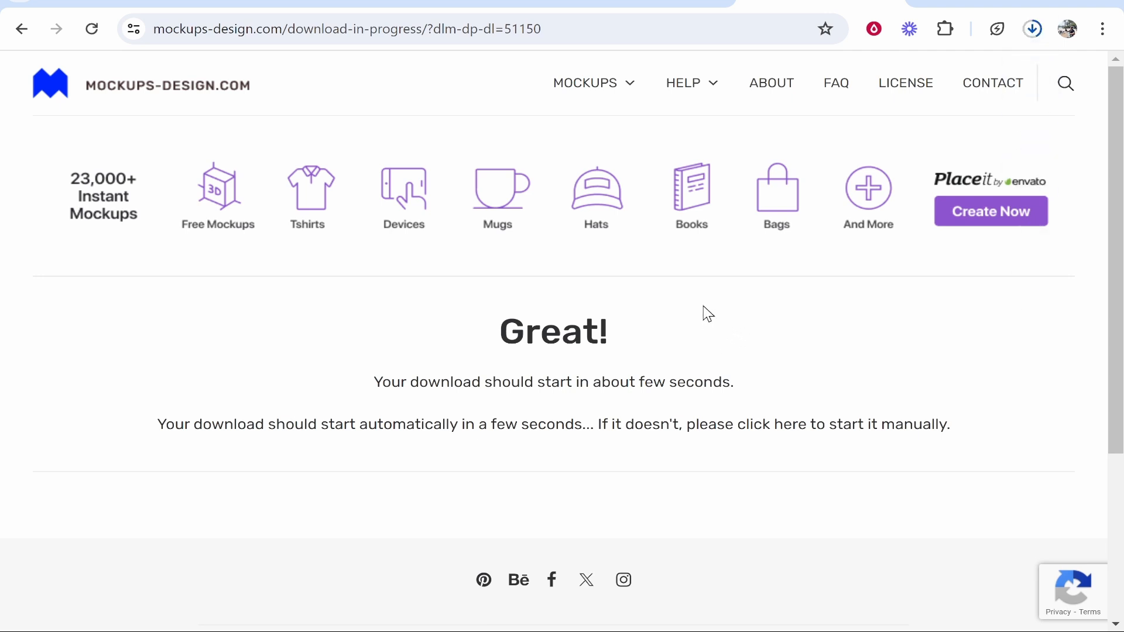
pyautogui.moveTo(296, 192)
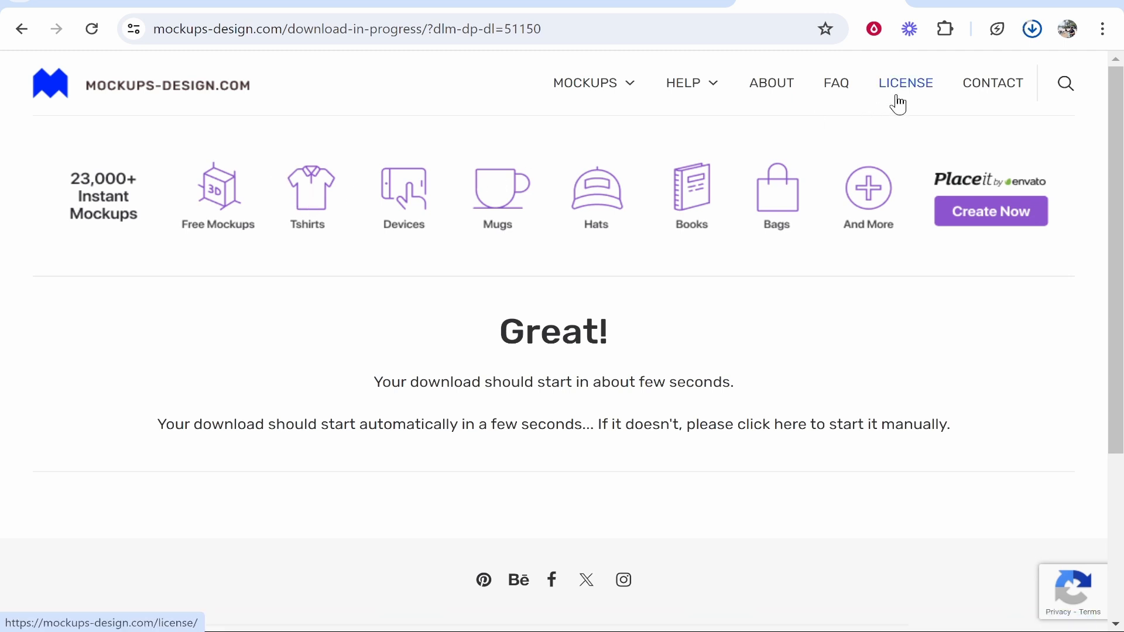
# - Extract the stand mockup ZIP to the Desktop and browse into MD821_Stand_Mockup and its inner folder
pyautogui.click(1033, 28)
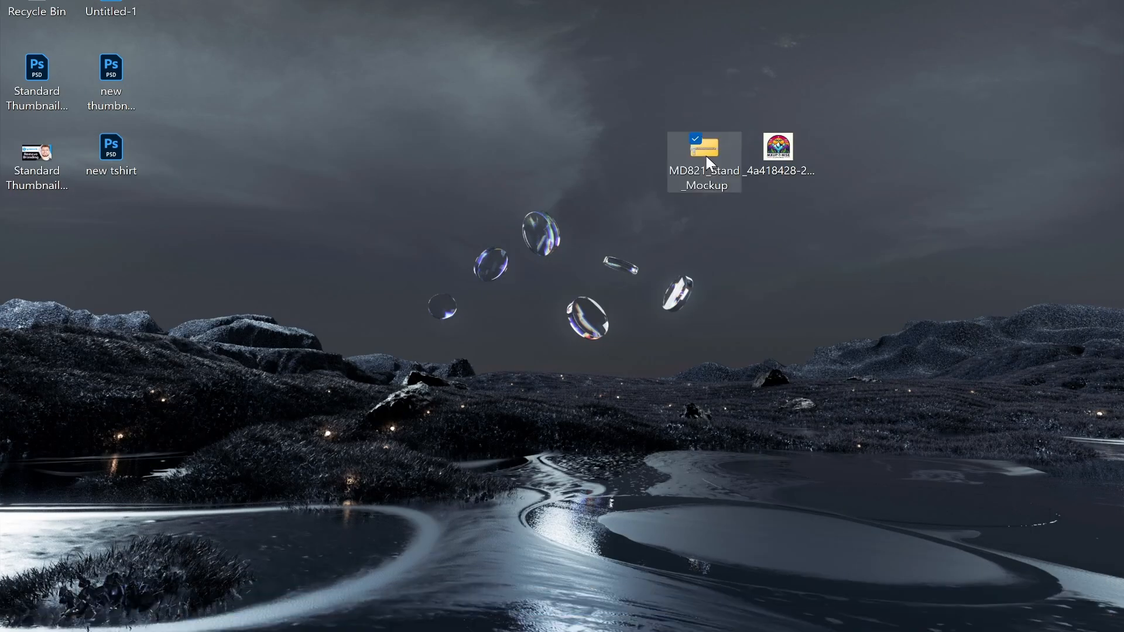
pyautogui.rightClick(704, 149)
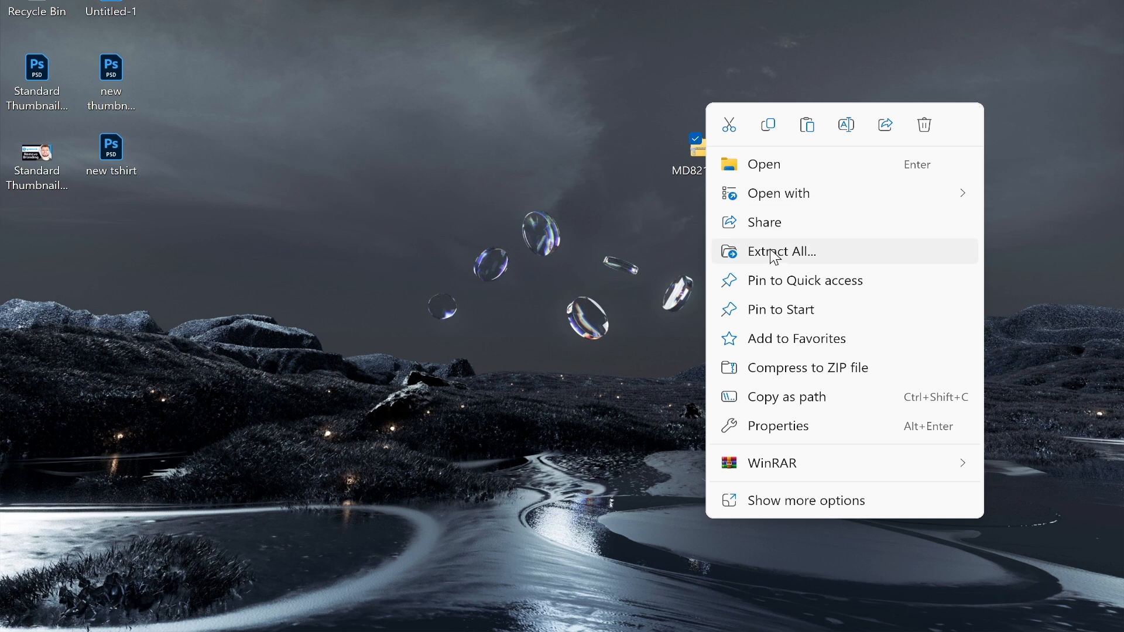
pyautogui.click(781, 250)
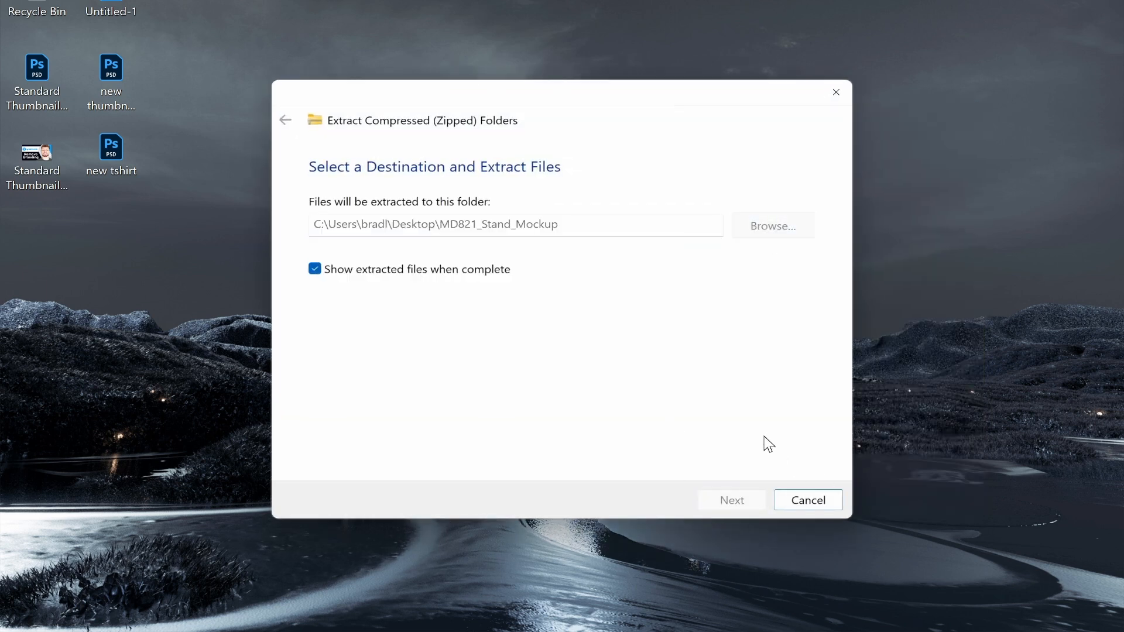
pyautogui.click(730, 500)
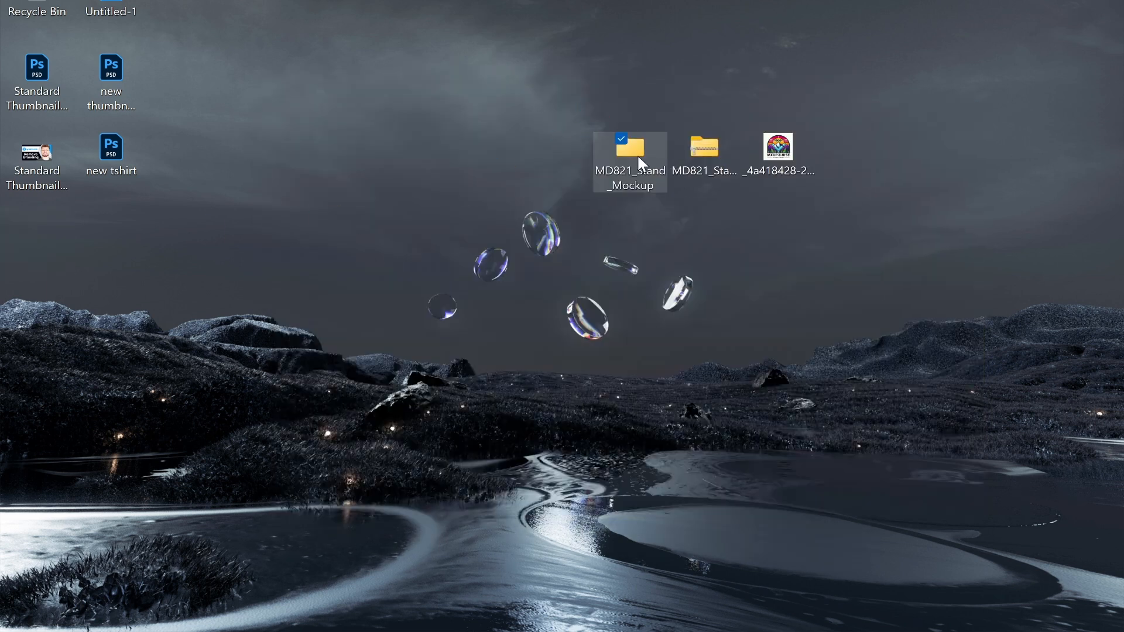
pyautogui.doubleClick(630, 147)
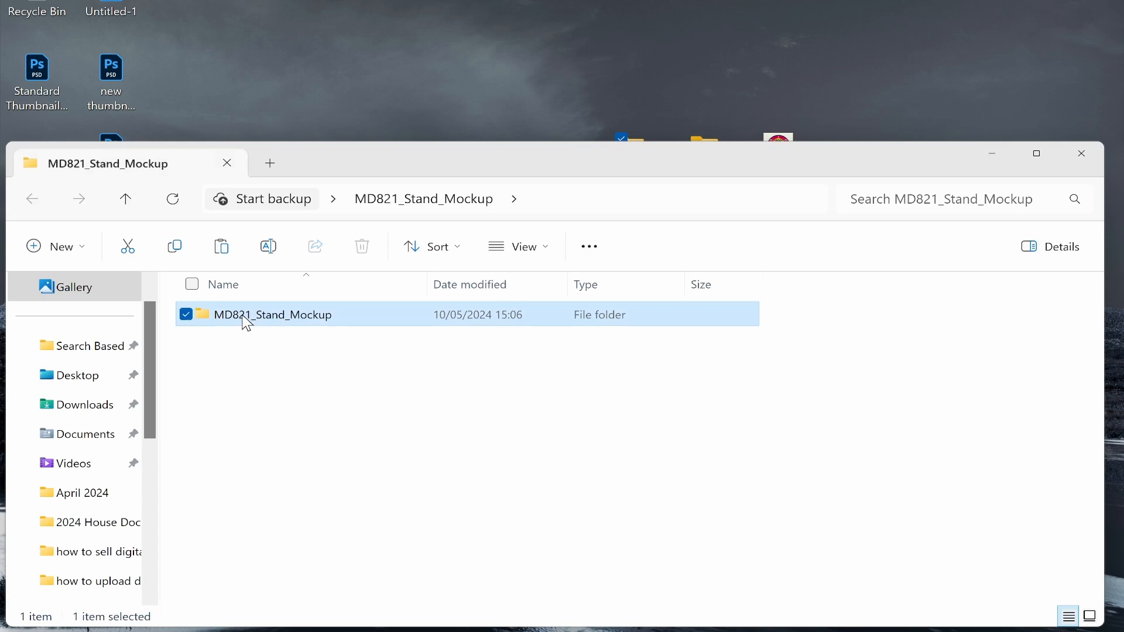
pyautogui.doubleClick(274, 315)
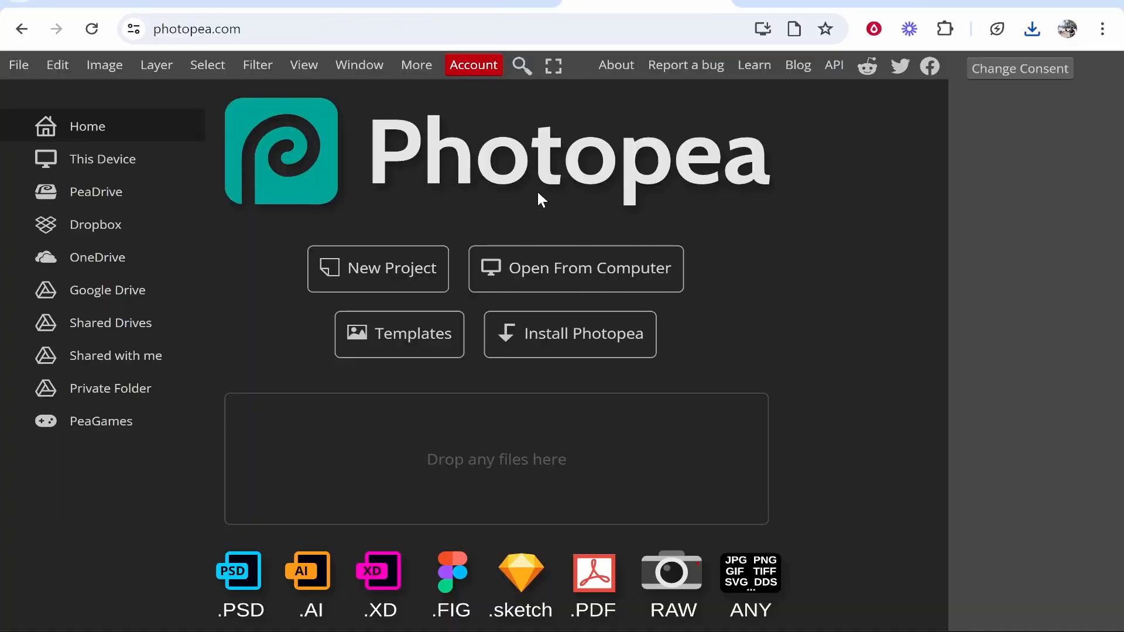
# - Load Stand_Mockup_3.psd from Desktop > MD821_Stand_Mockup into Photopea via Open From Computer
pyautogui.click(576, 268)
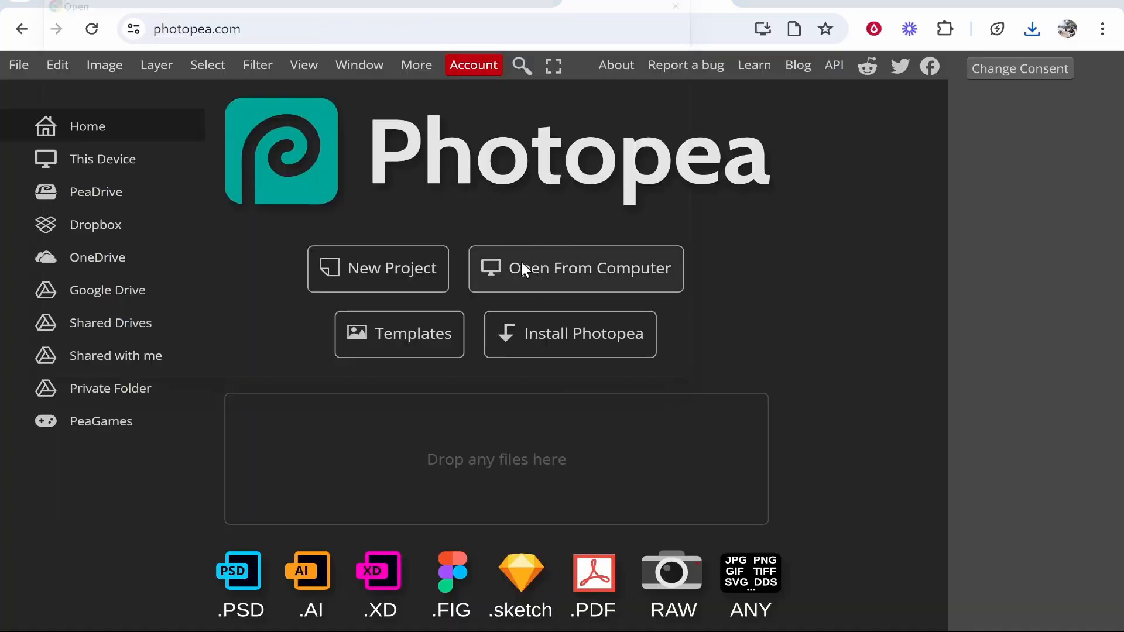
pyautogui.click(576, 268)
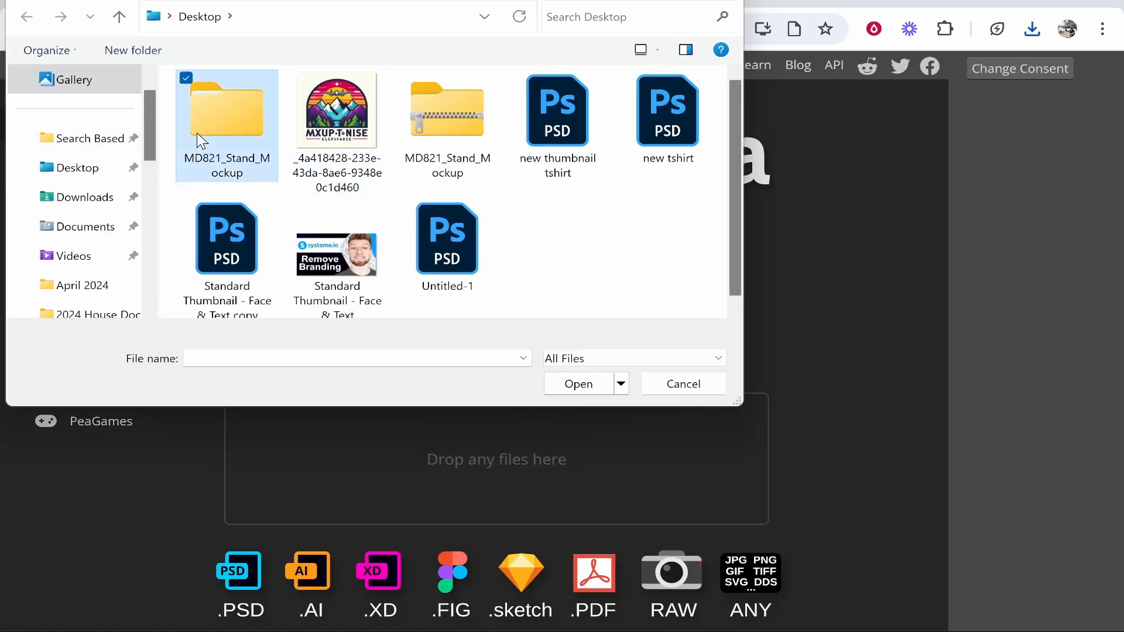
pyautogui.doubleClick(225, 111)
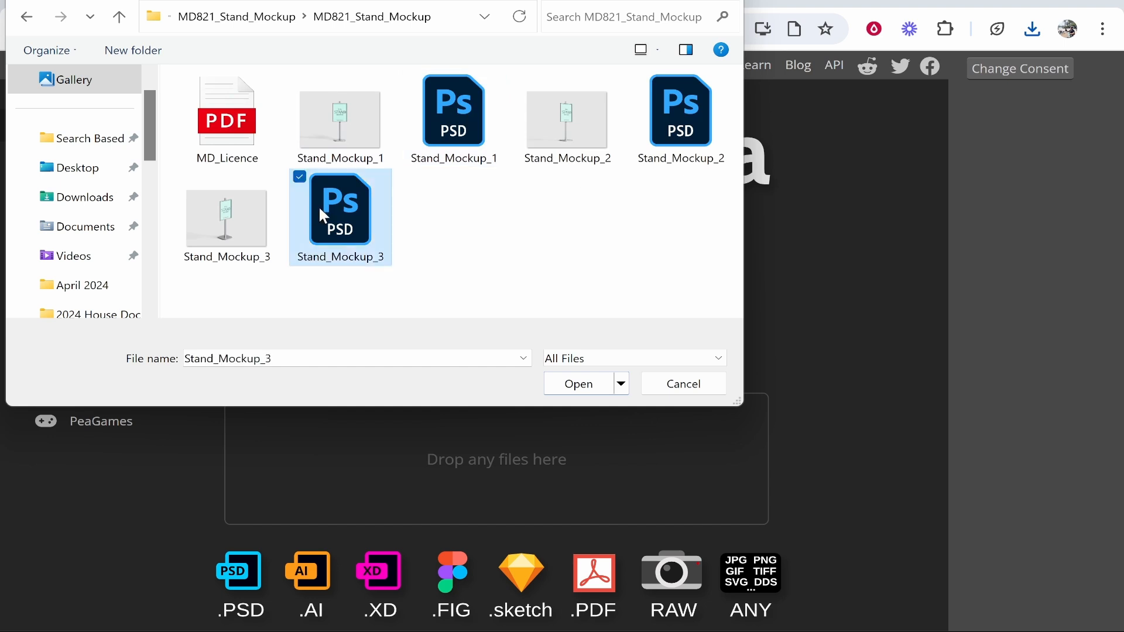
pyautogui.click(577, 384)
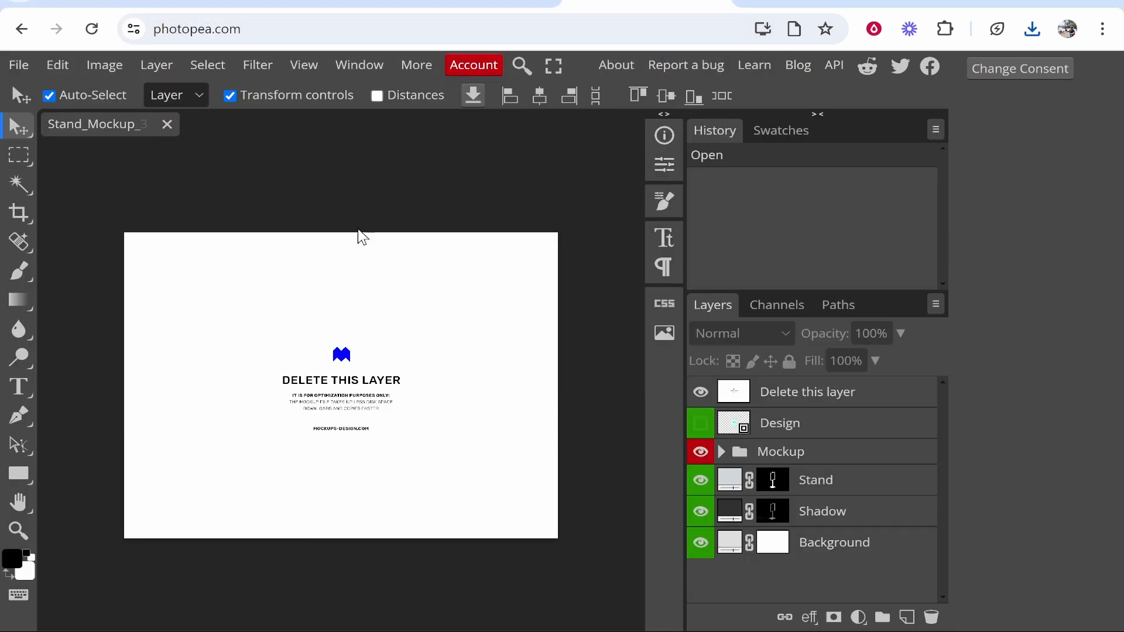
pyautogui.moveTo(380, 356)
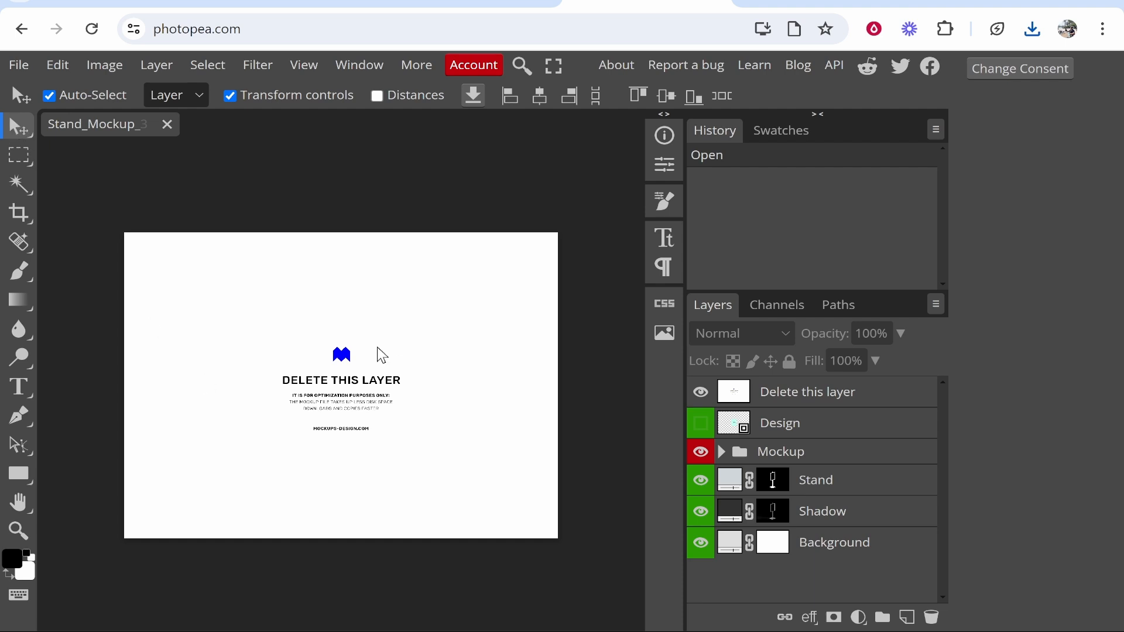
# - Delete the 'Delete this layer' placeholder to reveal the stand mockup image
pyautogui.click(806, 391)
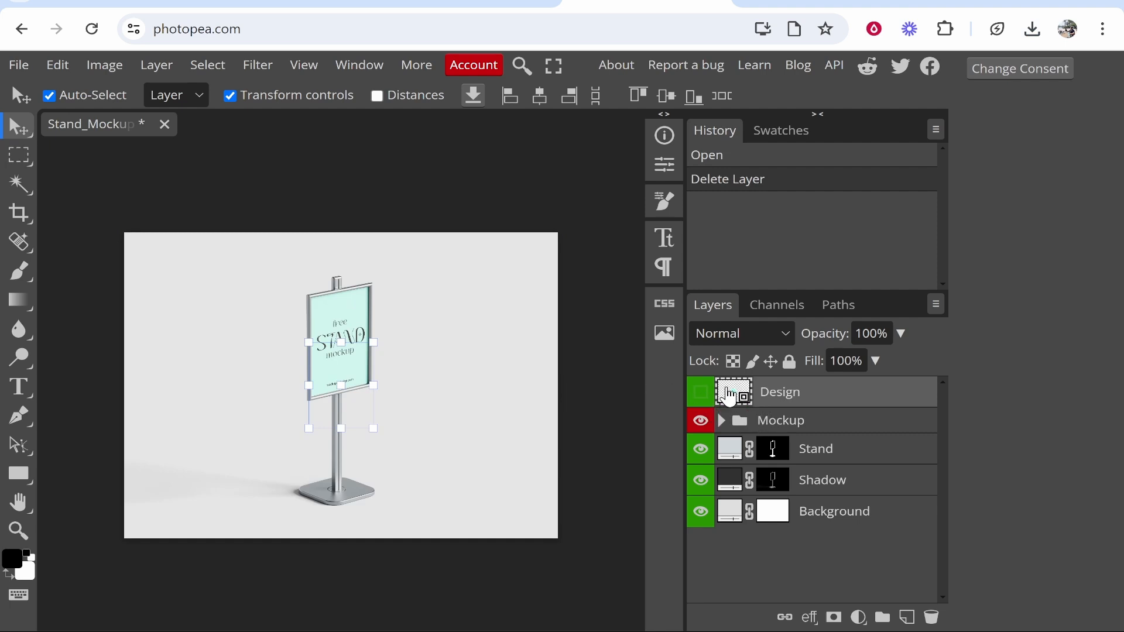
pyautogui.moveTo(748, 421)
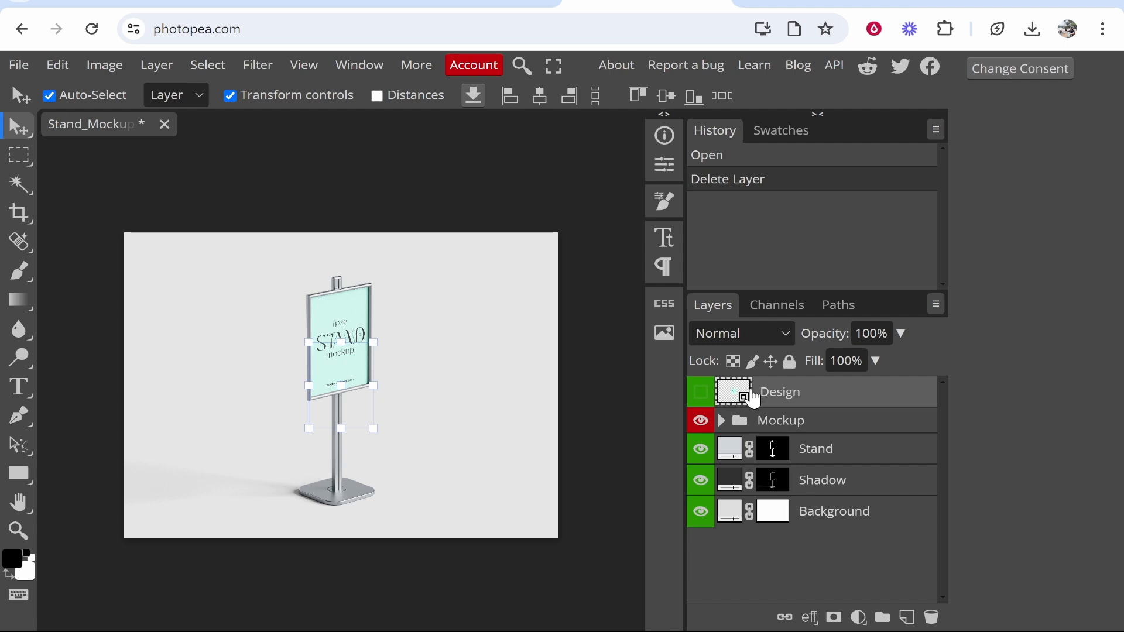
pyautogui.moveTo(777, 400)
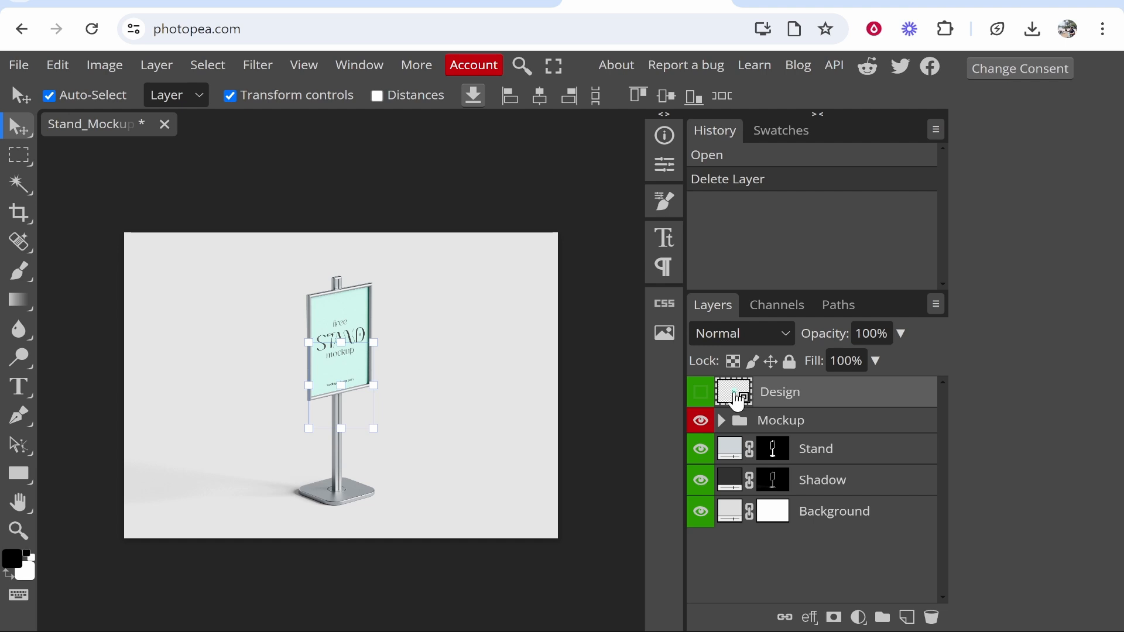
# - Bring up the Design smart object as its own Design.psd document showing the STAND poster
pyautogui.doubleClick(731, 391)
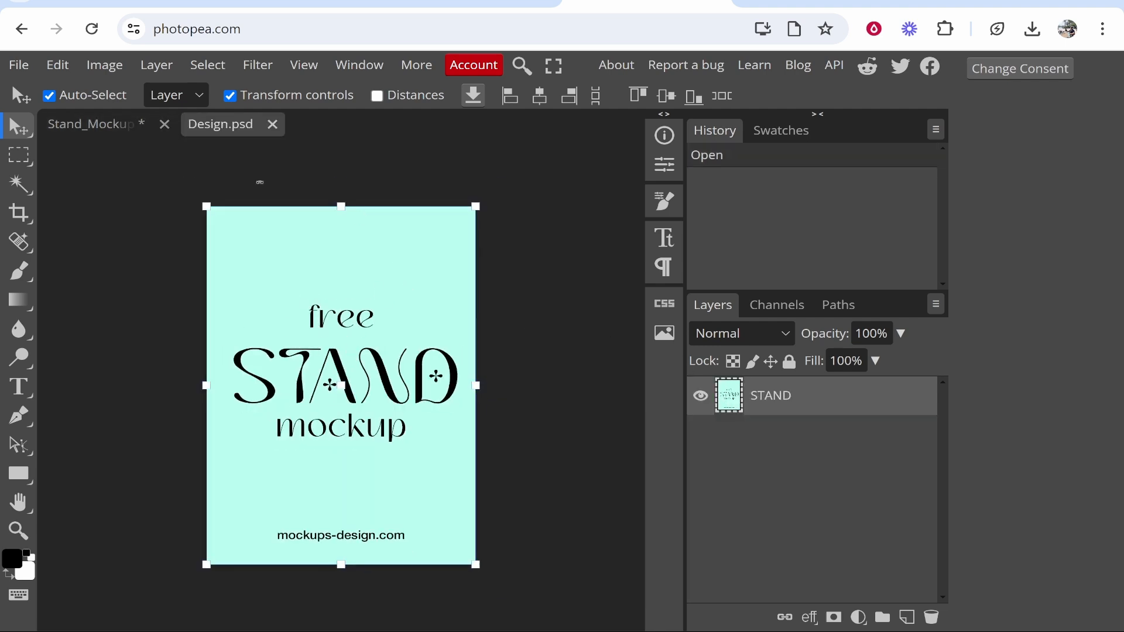
pyautogui.click(91, 124)
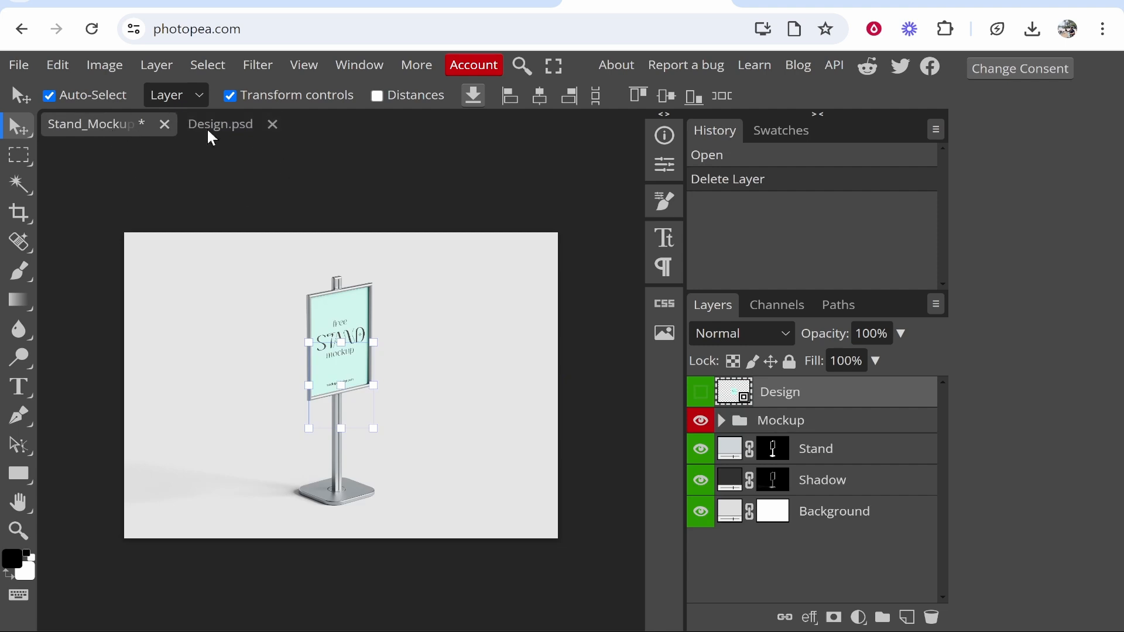
pyautogui.click(221, 124)
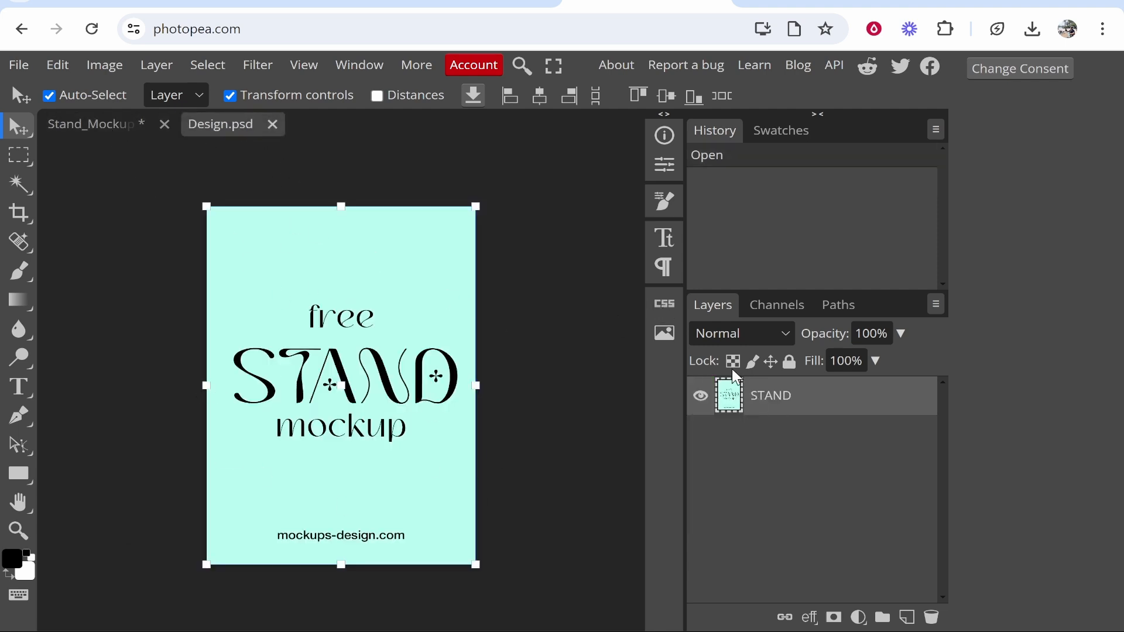
# - Place the mountain logo image from the Desktop over the STAND poster and commit its transform
pyautogui.click(19, 64)
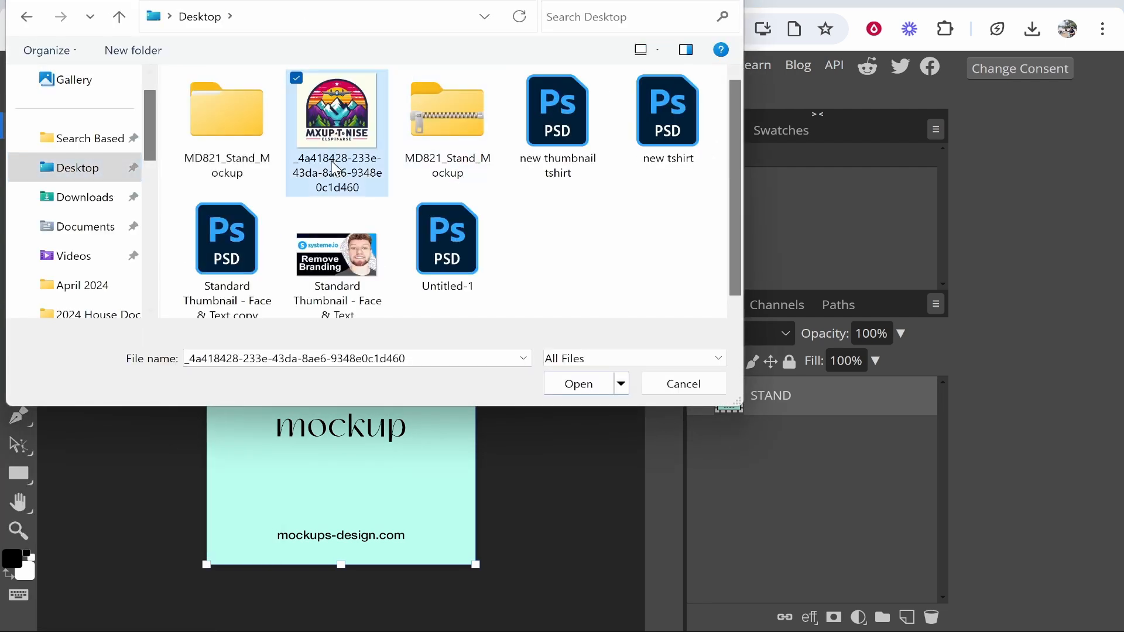
pyautogui.click(577, 384)
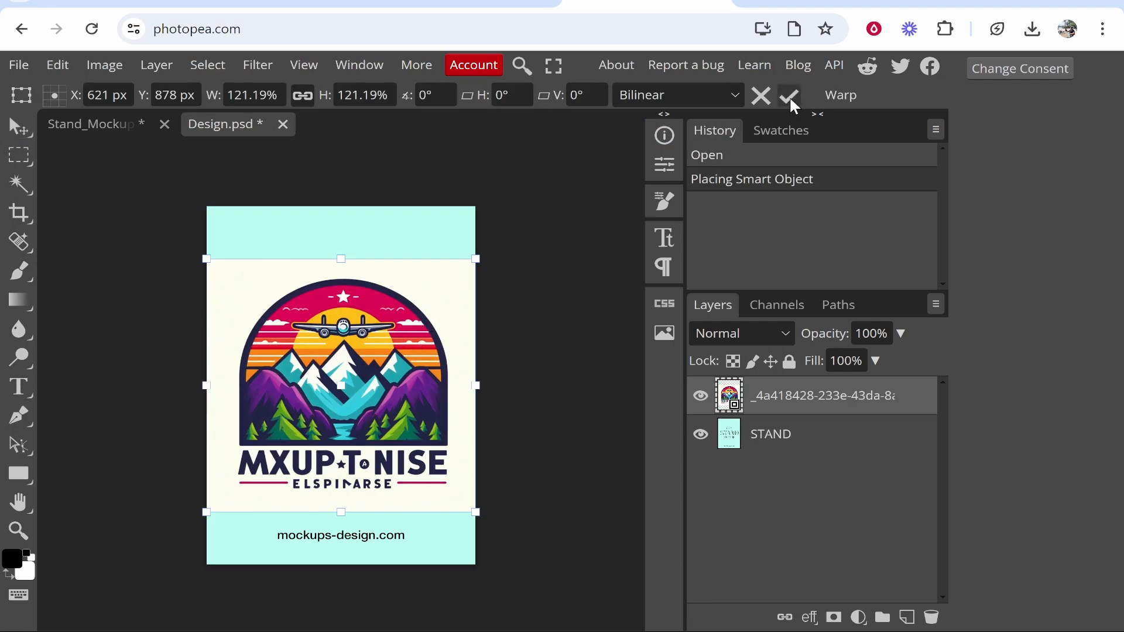
pyautogui.click(787, 95)
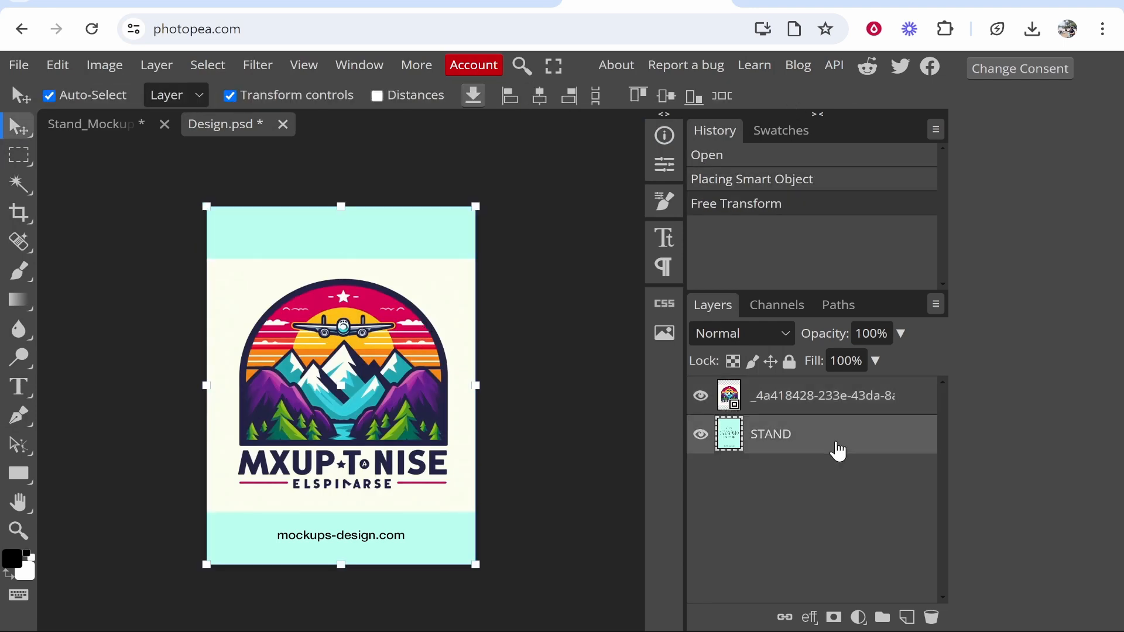
# - Remove the STAND artwork layer and add a cream-filled layer beneath the mountain logo
pyautogui.click(930, 617)
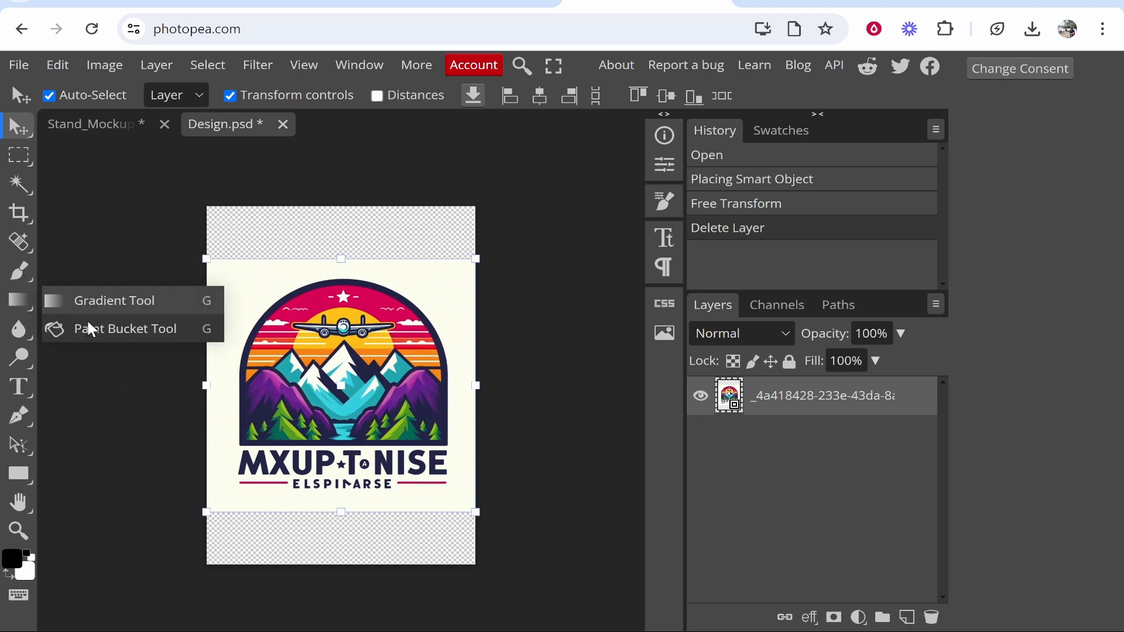
pyautogui.click(126, 328)
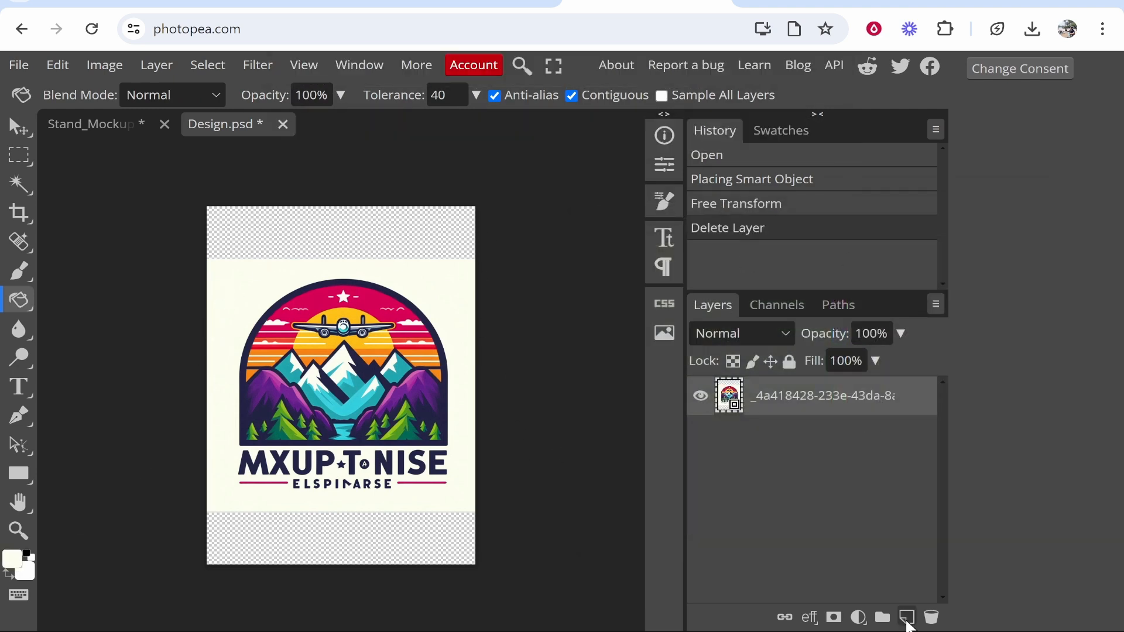
pyautogui.click(906, 617)
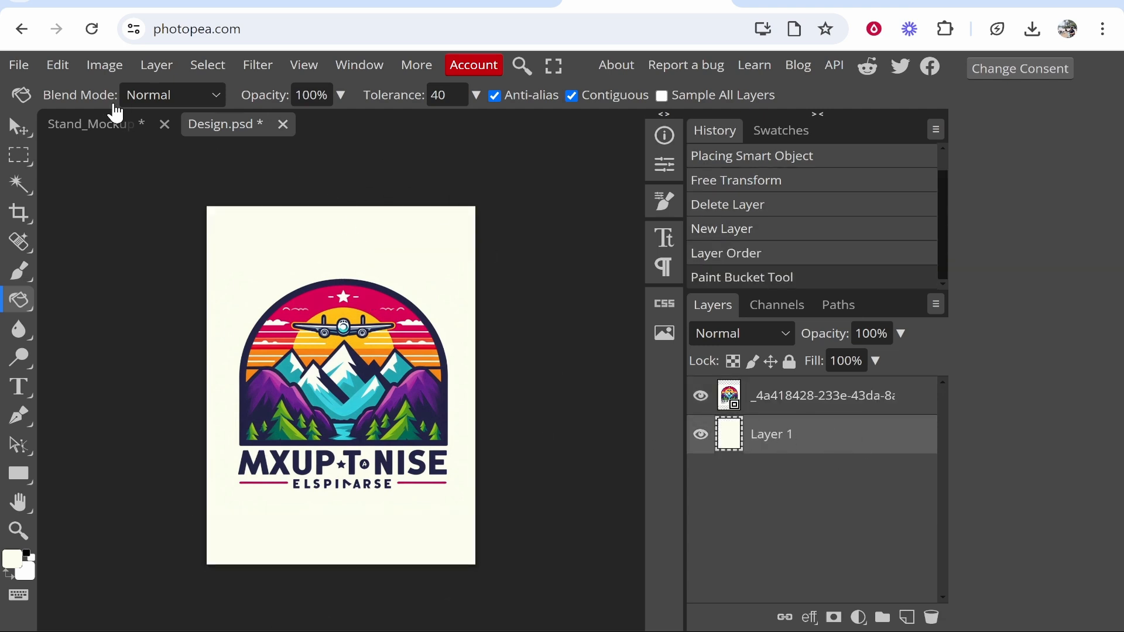
# - Save the Design smart object so the stand's sign shows the mountain logo on cream
pyautogui.click(19, 64)
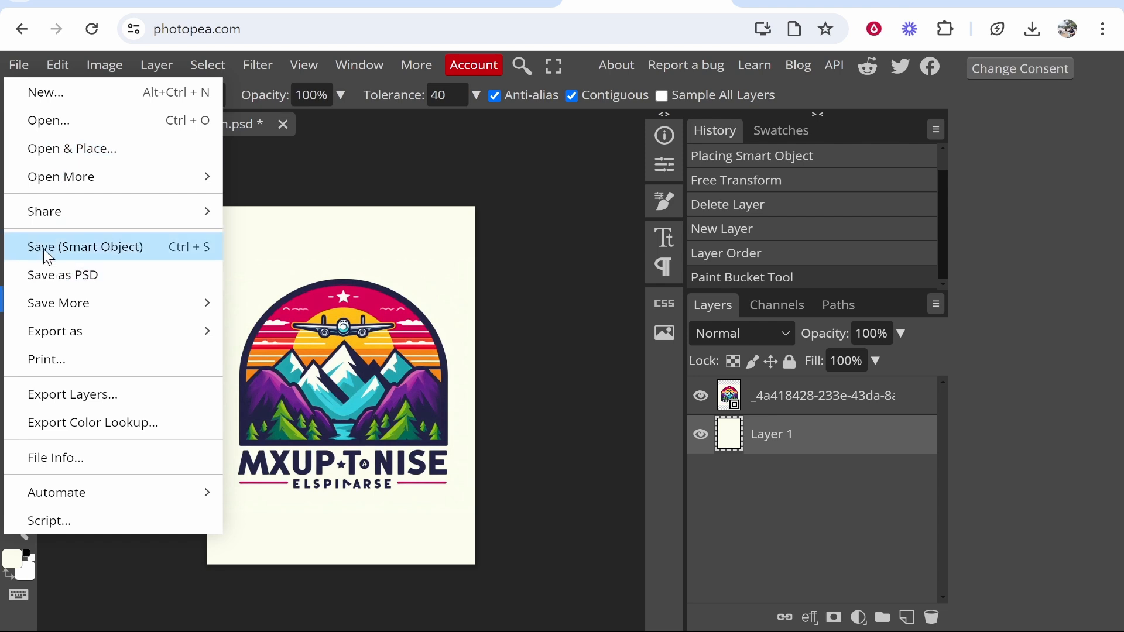
pyautogui.click(84, 247)
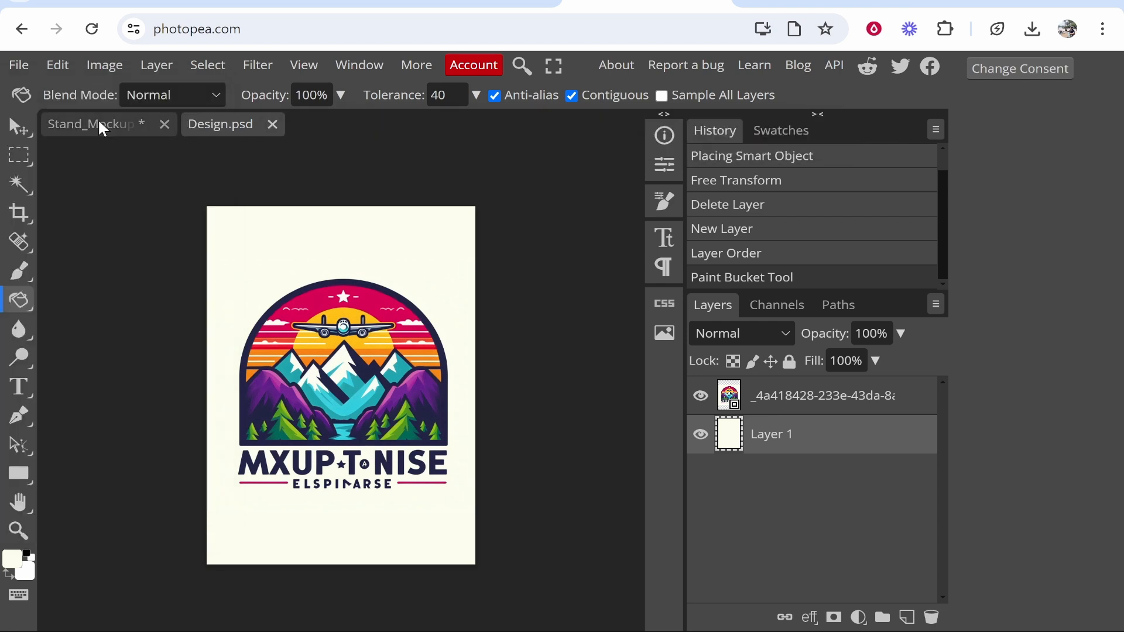
pyautogui.click(91, 124)
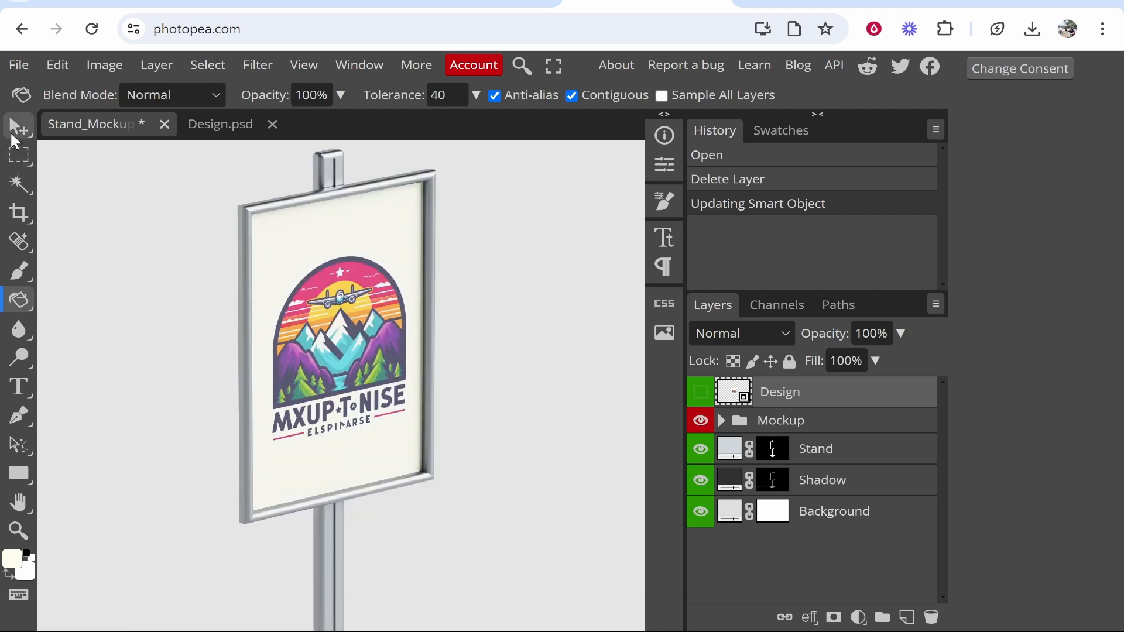
# - Export the finished stand mockup as a PNG image via File > Export as
pyautogui.click(18, 65)
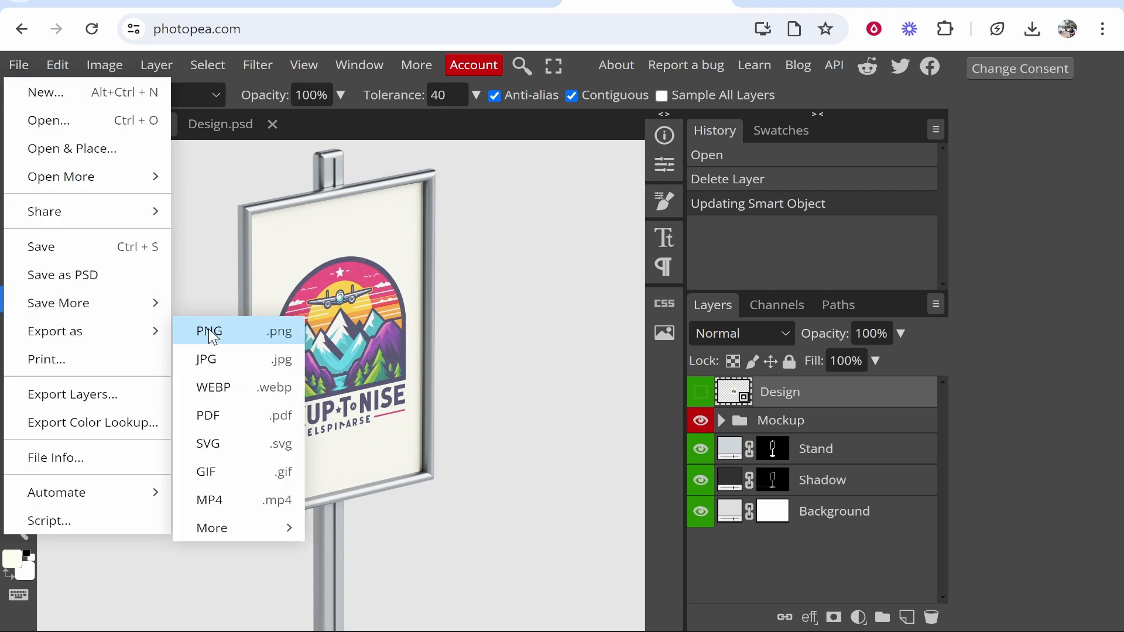
pyautogui.click(208, 331)
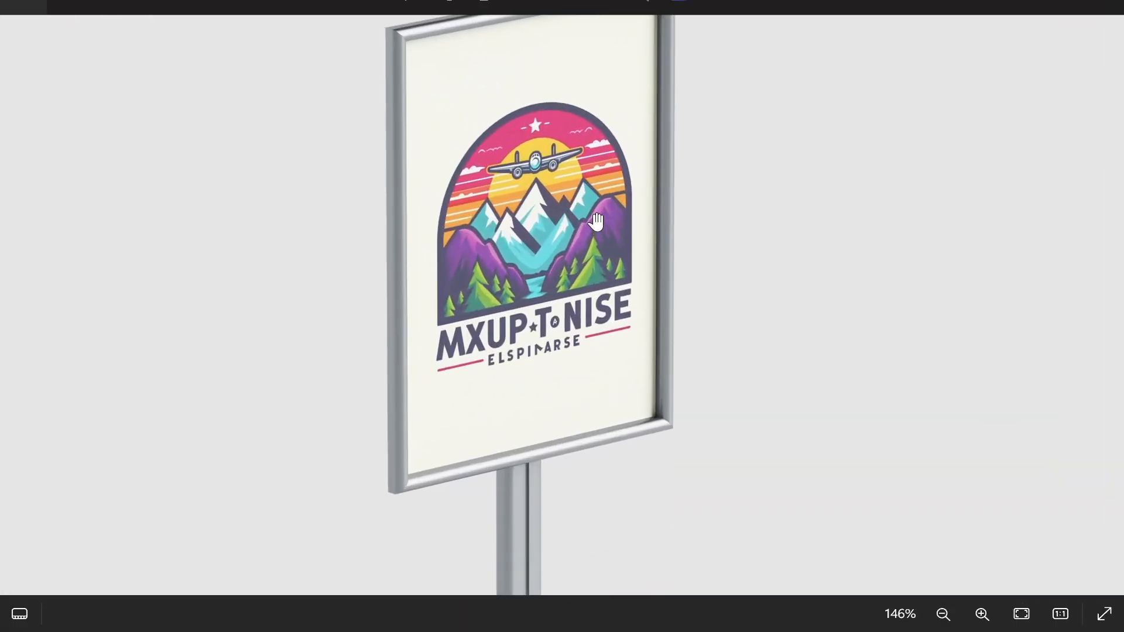
pyautogui.moveTo(563, 179)
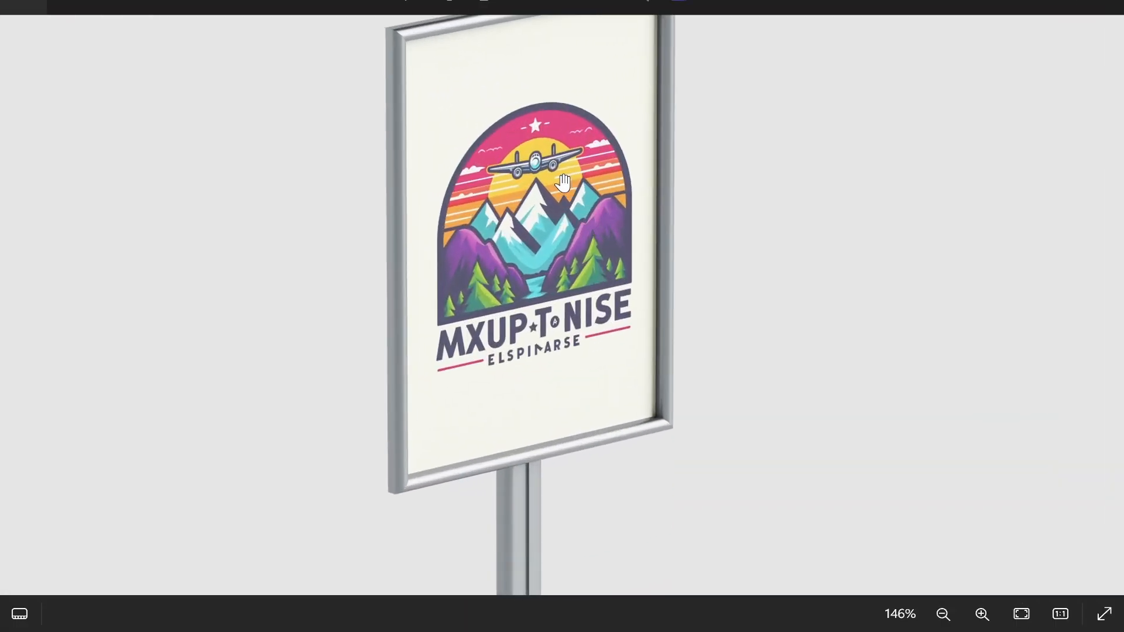